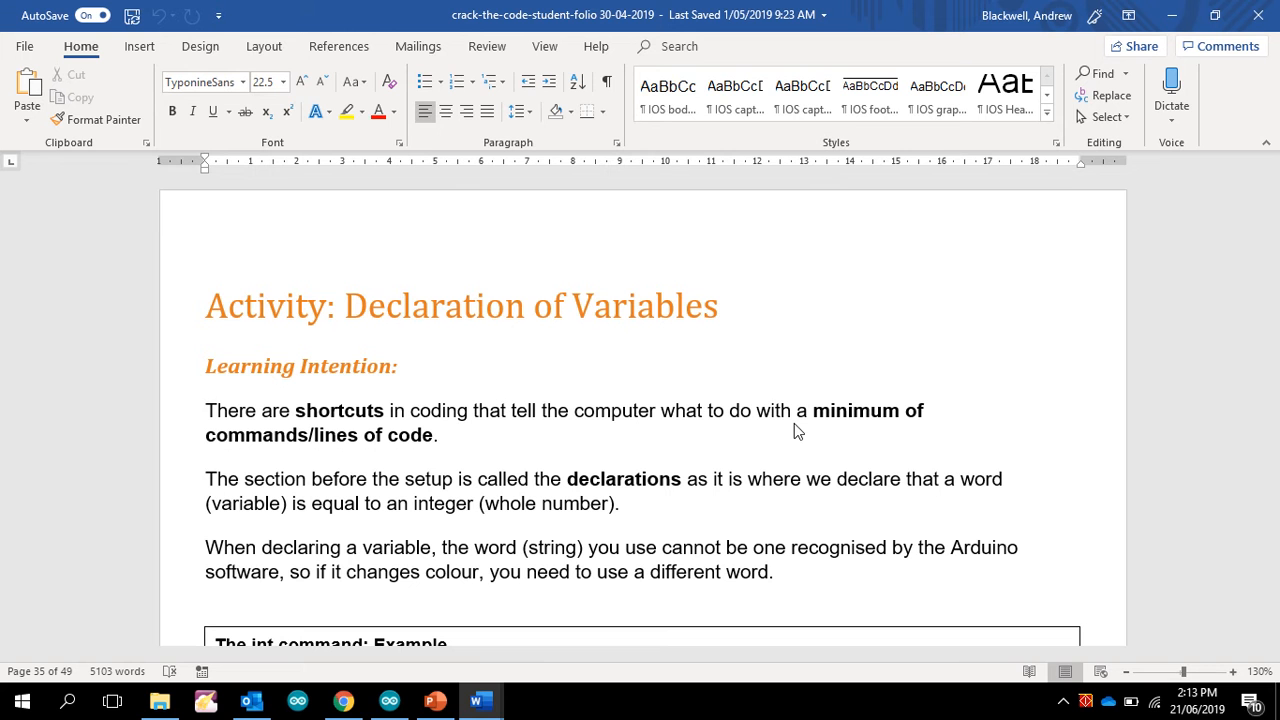
mouse_move(435, 508)
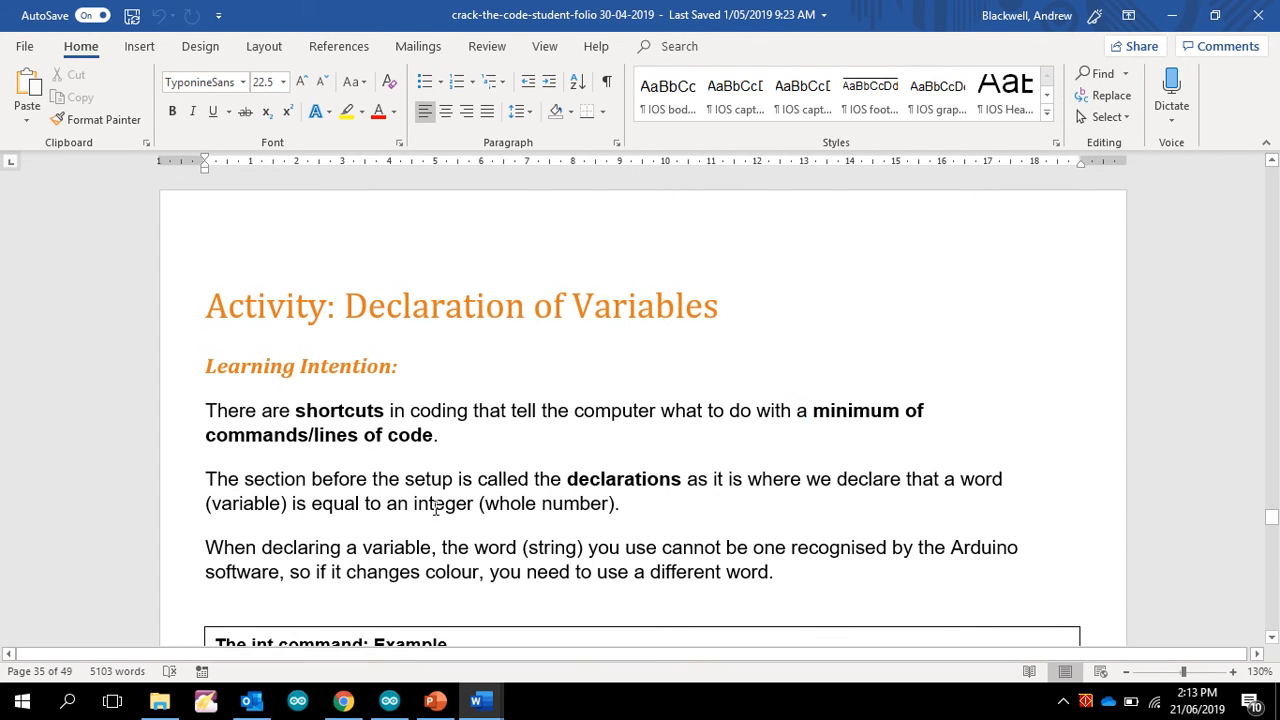
mouse_move(518, 532)
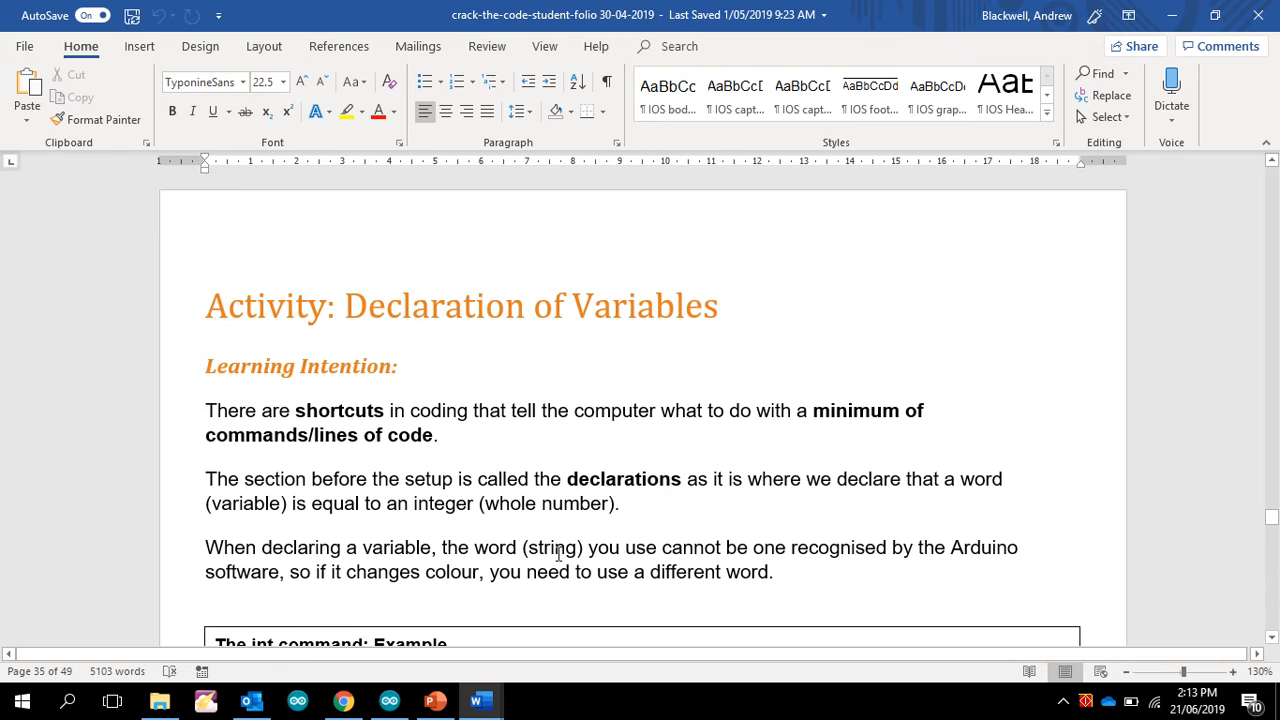
mouse_move(364, 507)
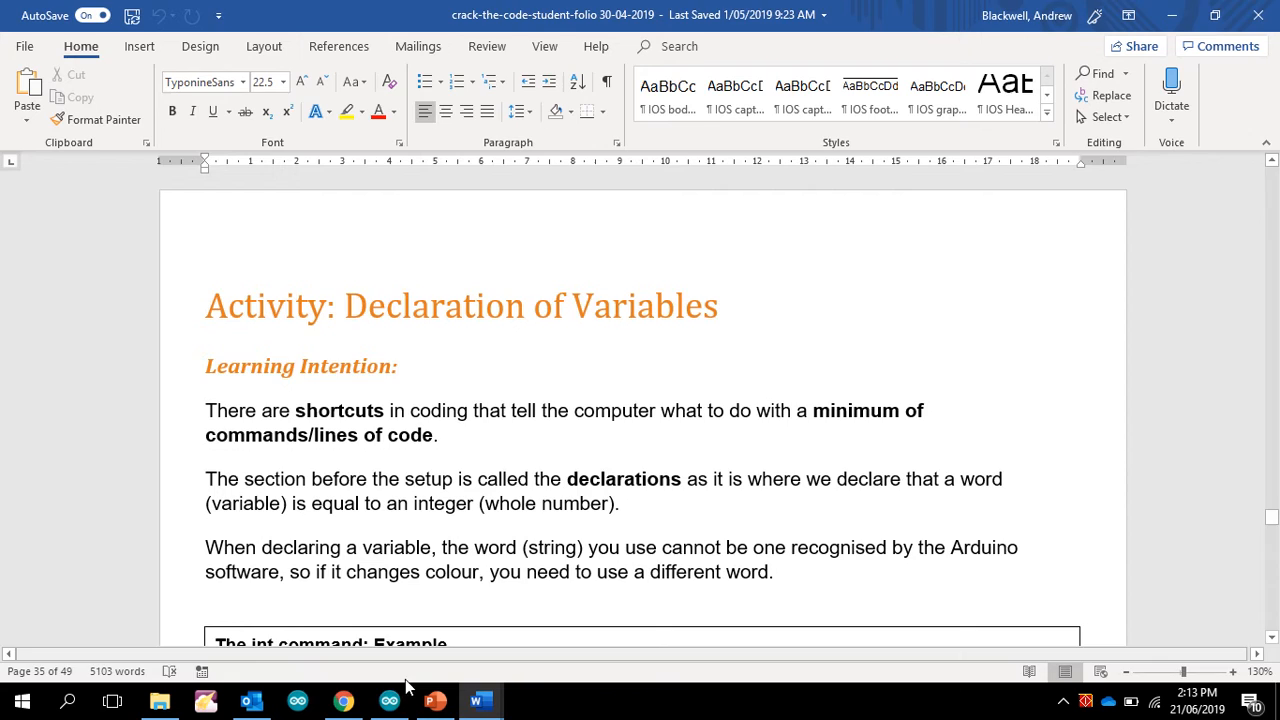
Declare int Sound = Esplora.readMicrophone(); at the top of loop() in the Arduino sketch
click(388, 700)
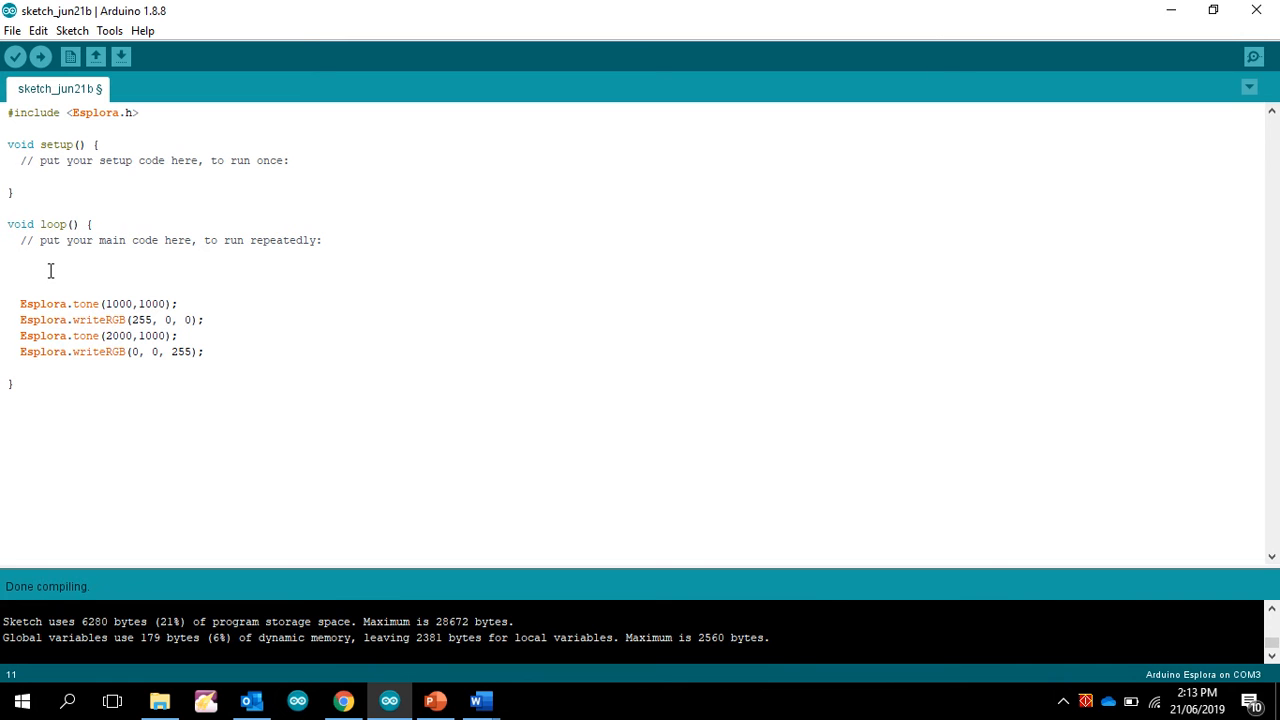
text(int Sound = Esplora.readMicrophone();)
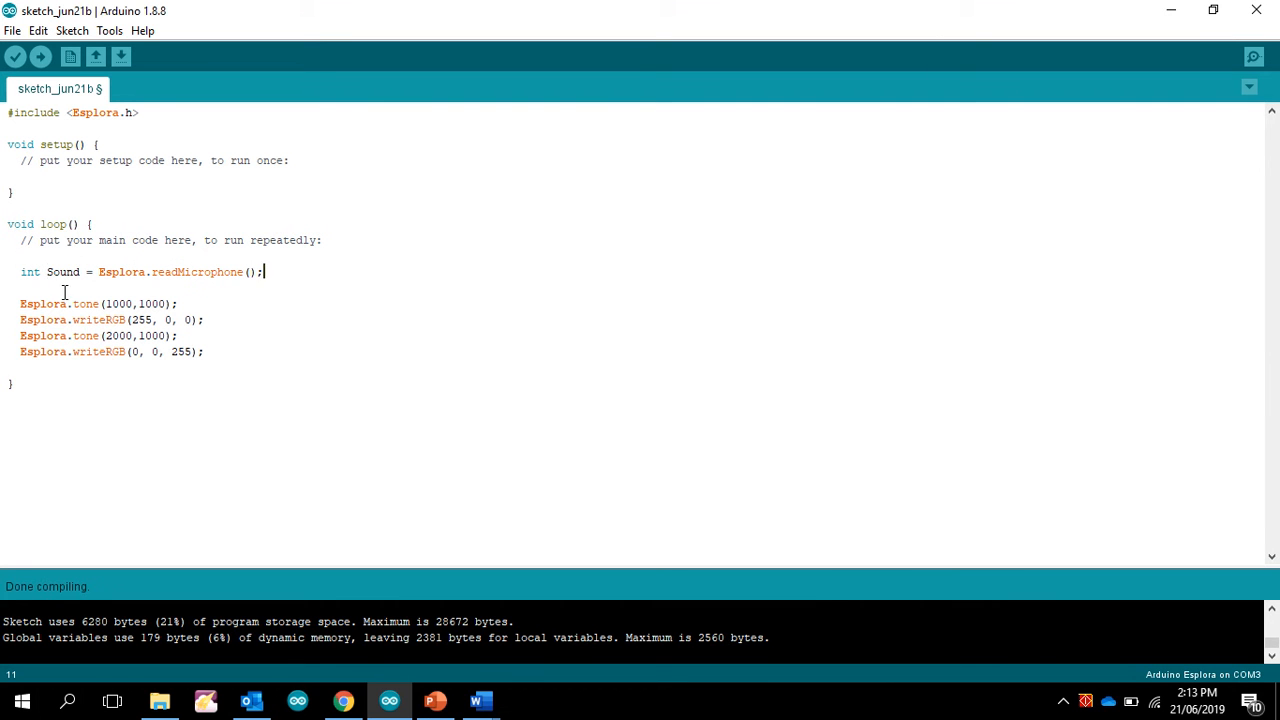
mouse_move(84, 280)
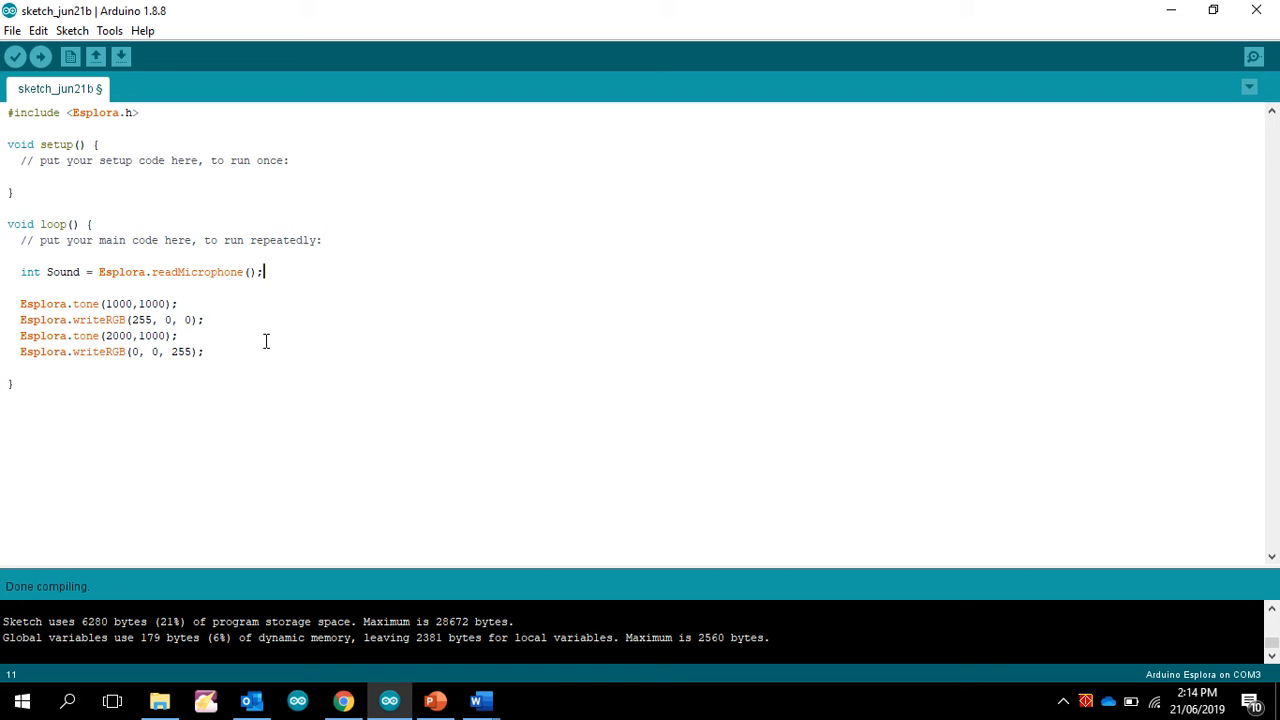
mouse_move(63, 277)
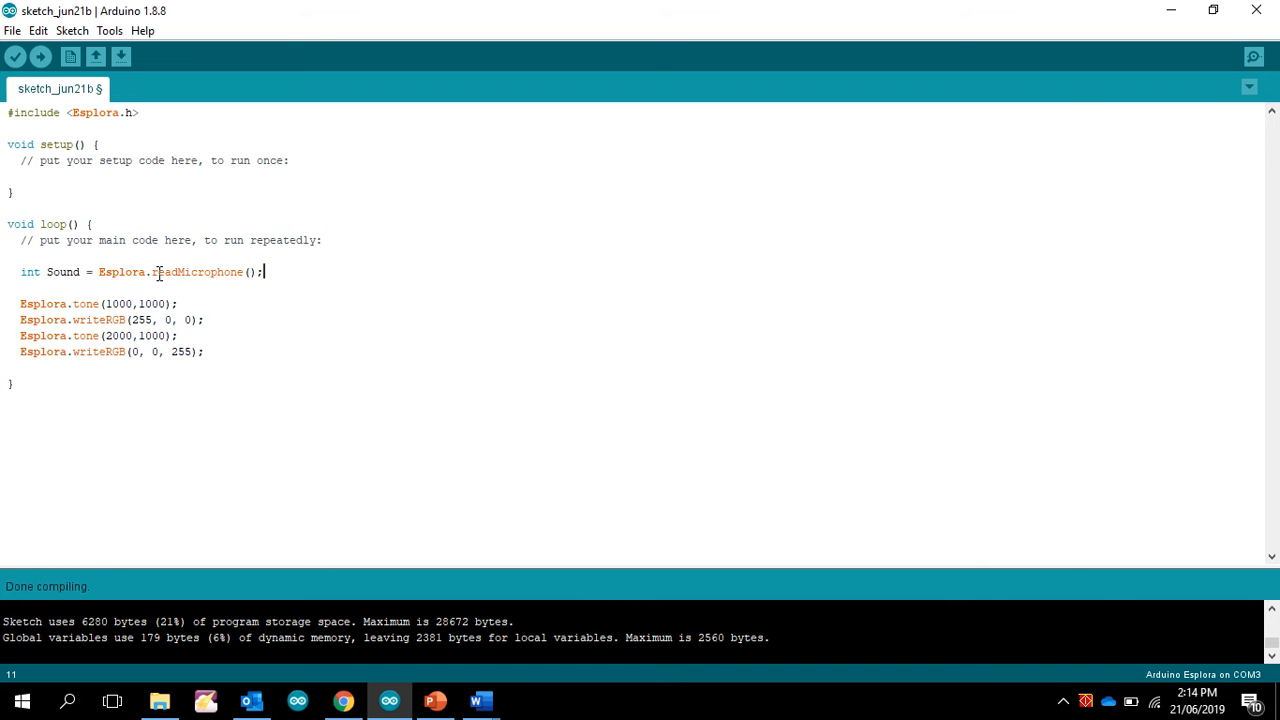
mouse_move(180, 272)
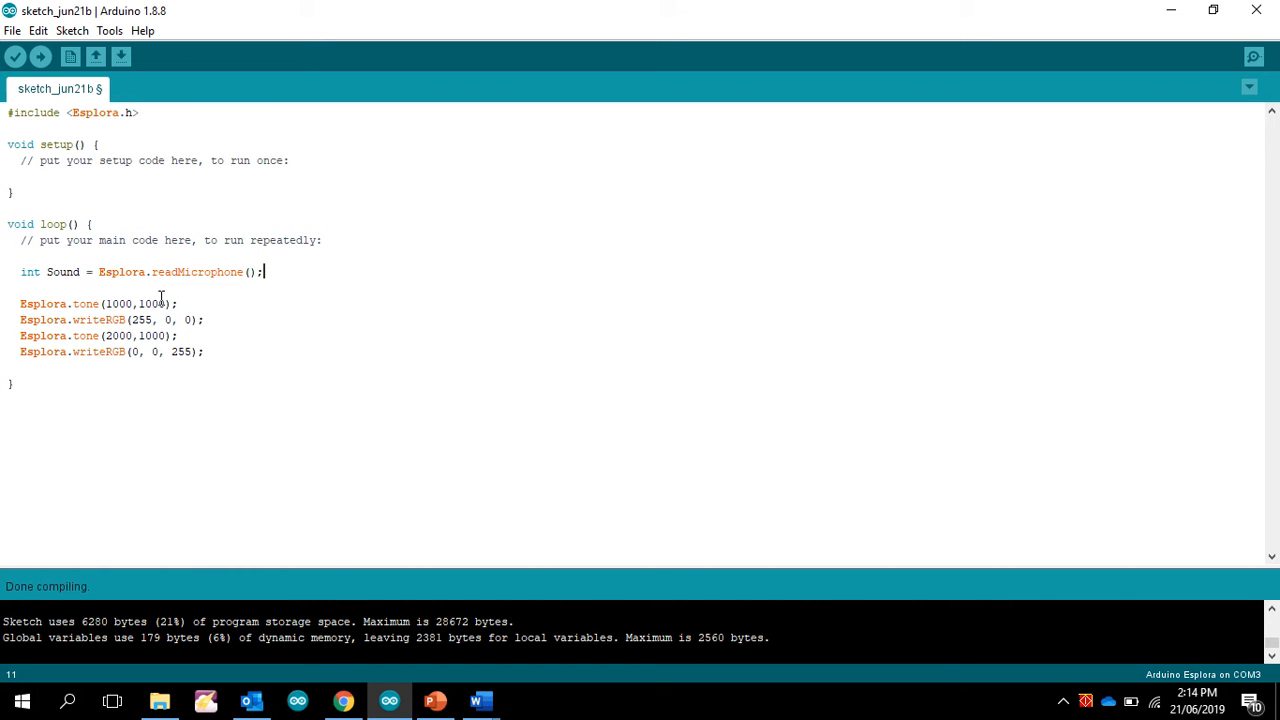
mouse_move(348, 320)
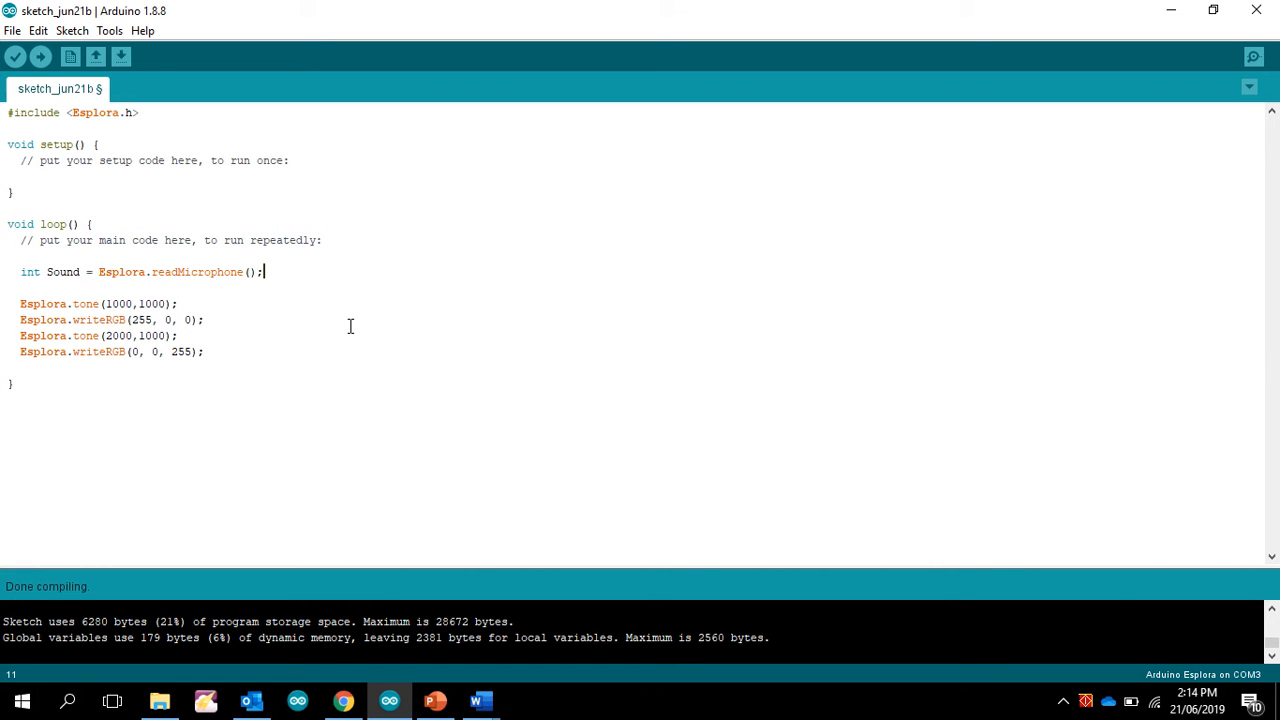
mouse_move(82, 346)
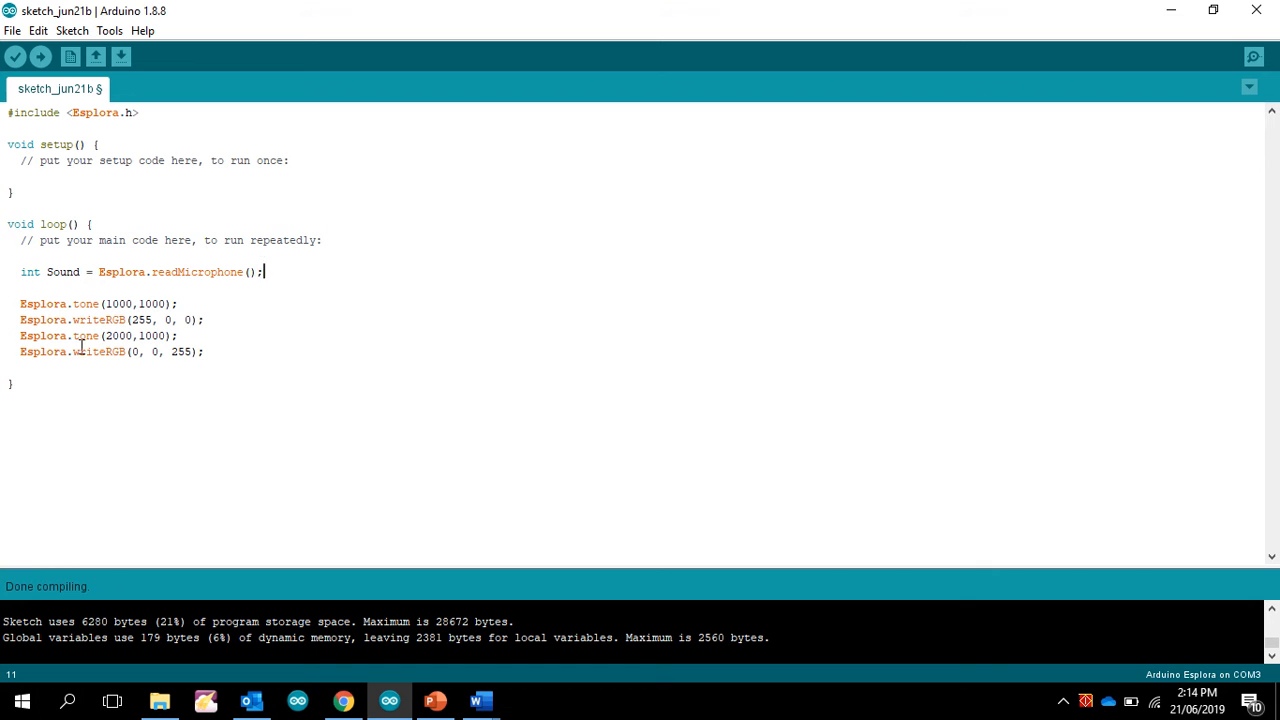
mouse_move(65, 267)
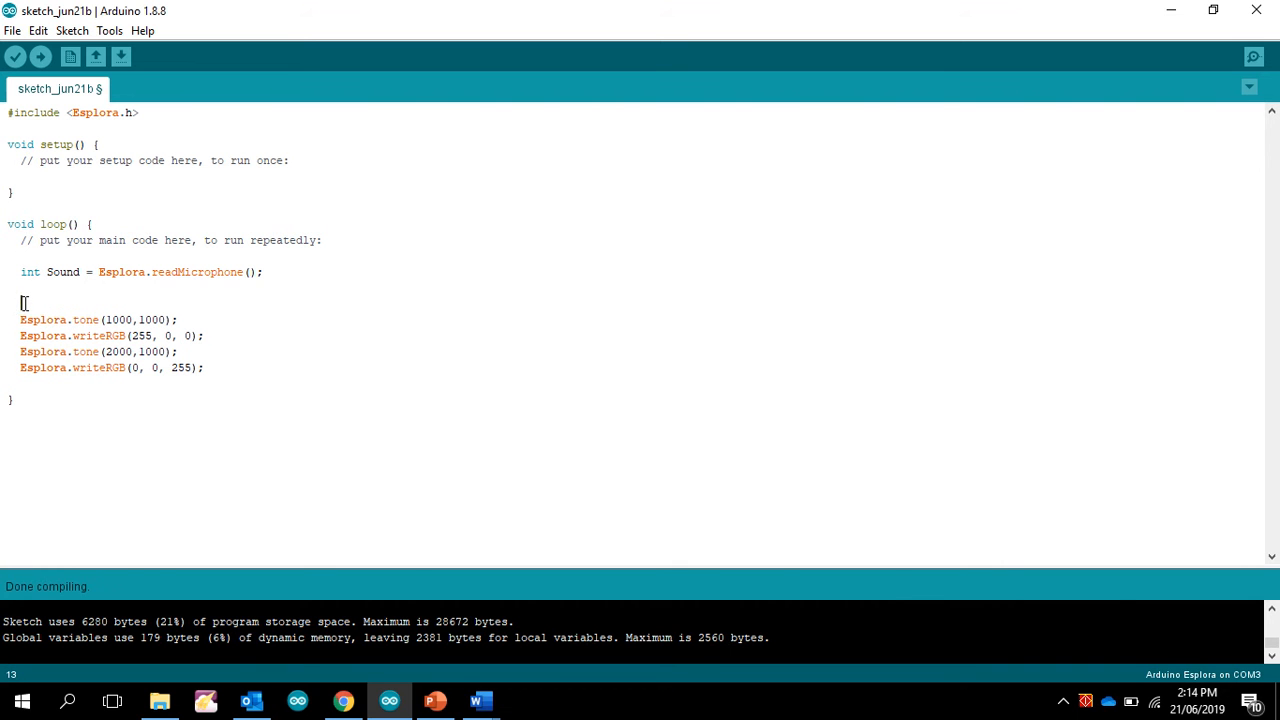
Add the line 'if Sound > 10 ();' above the Esplora.tone call
text(if sound)
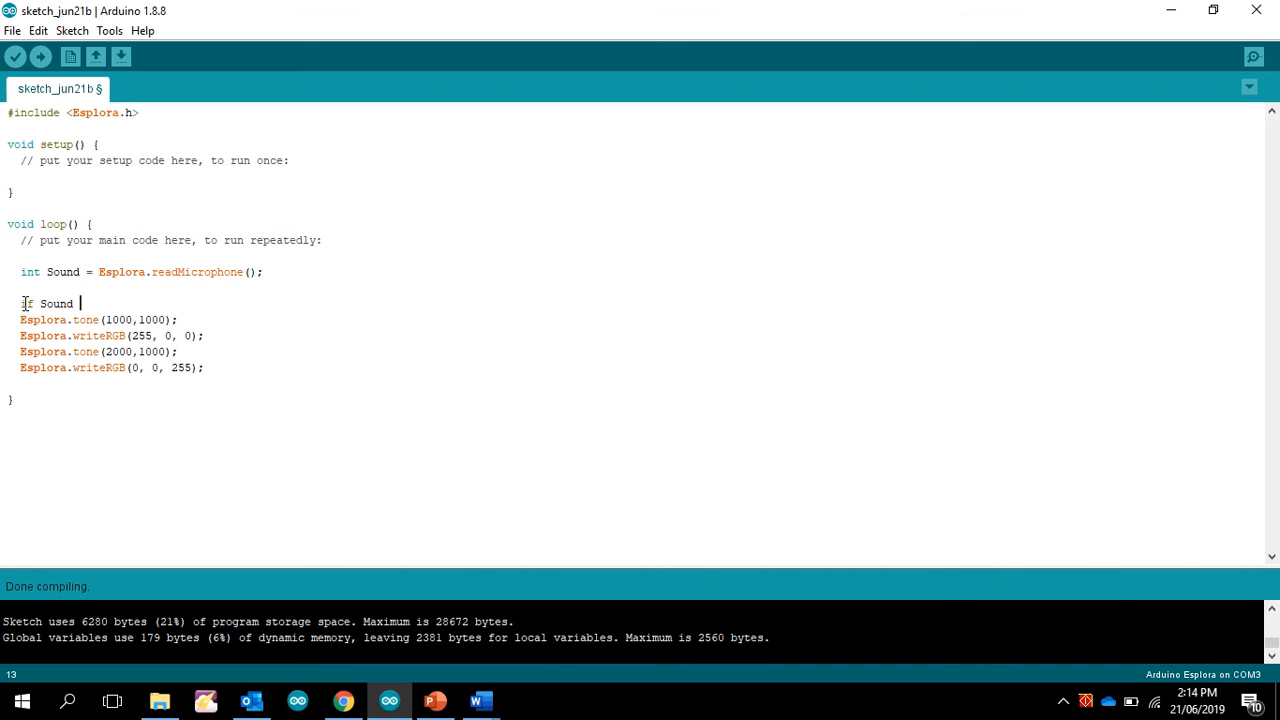
text(>)
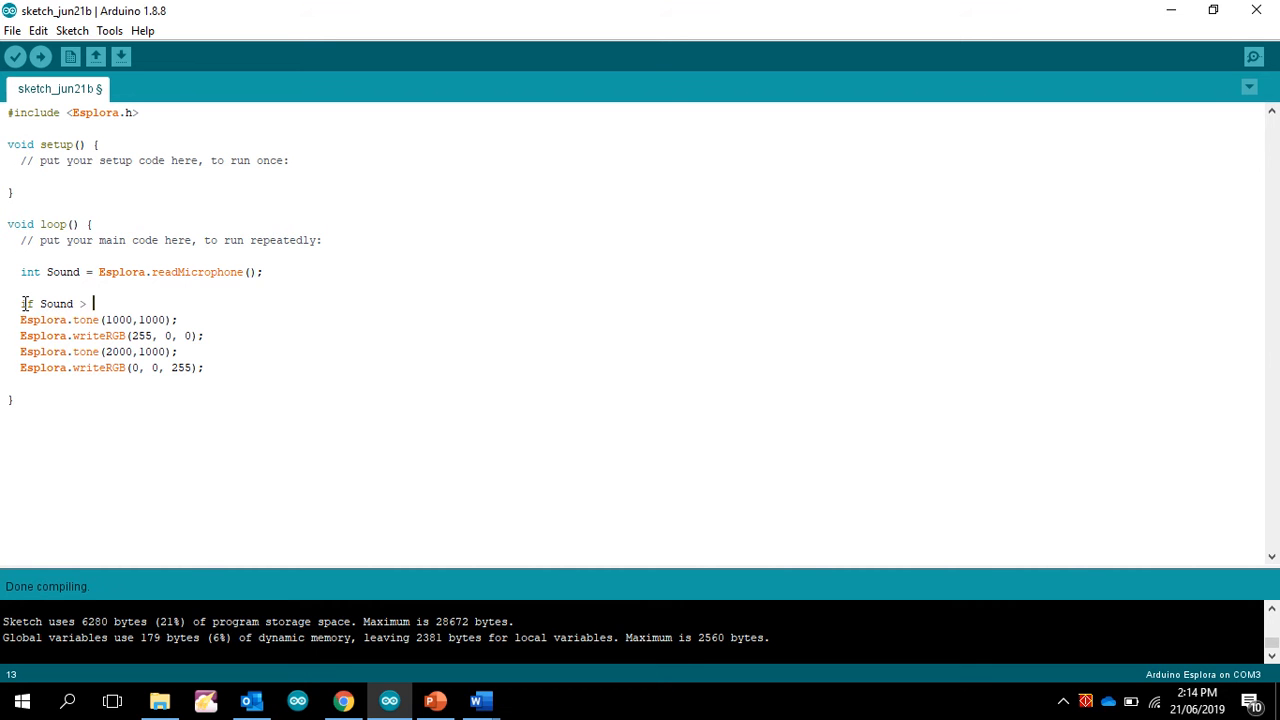
text(10 ()
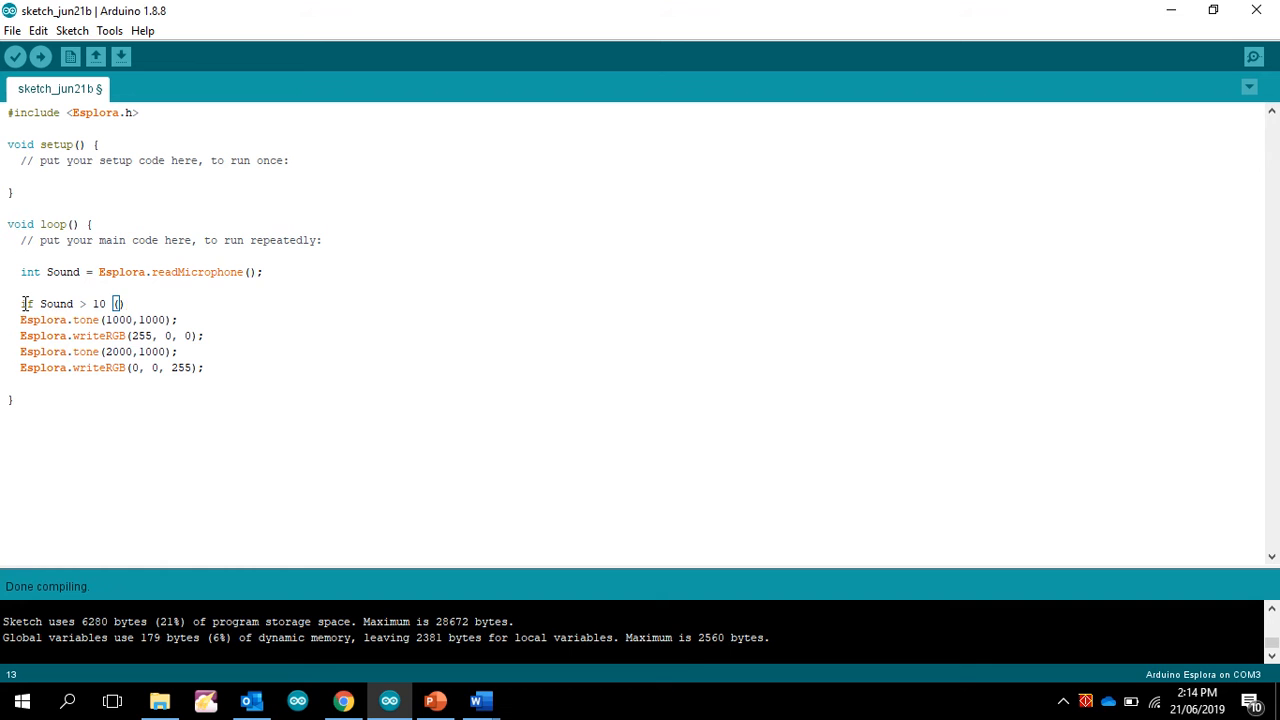
text();)
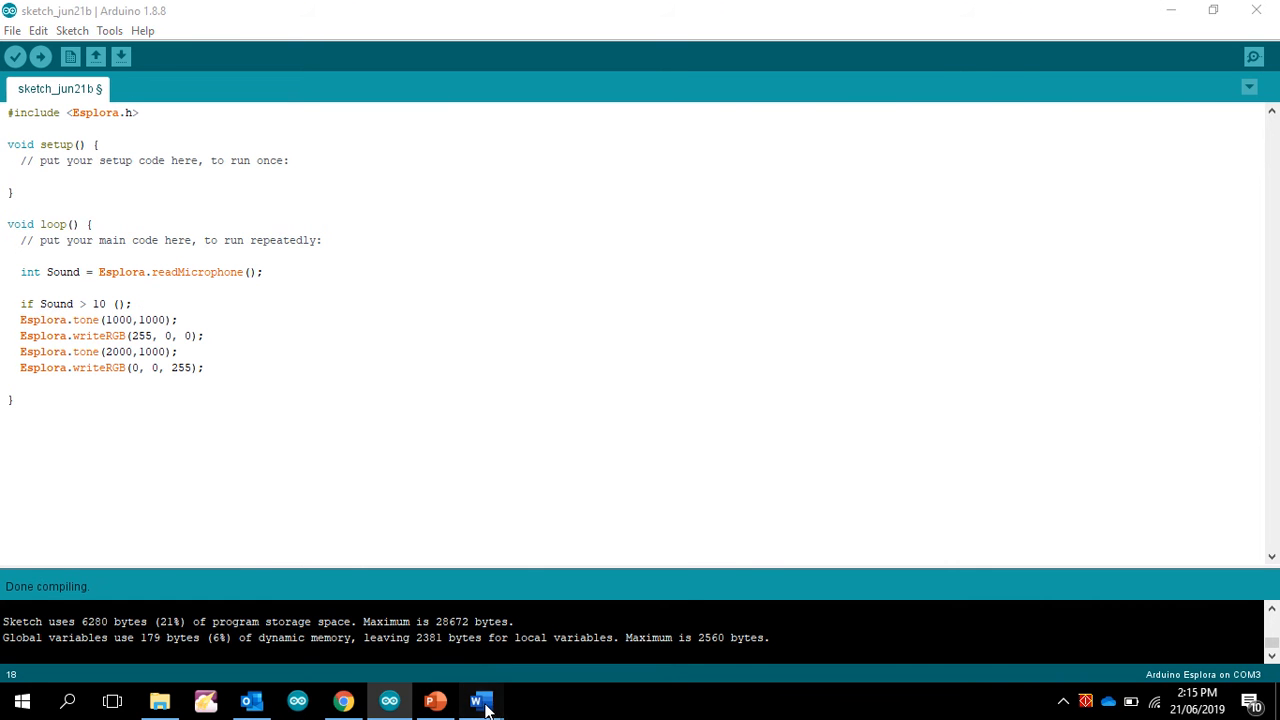
Scroll Word's folio document down to the int command example with its xAxis if-block
click(480, 700)
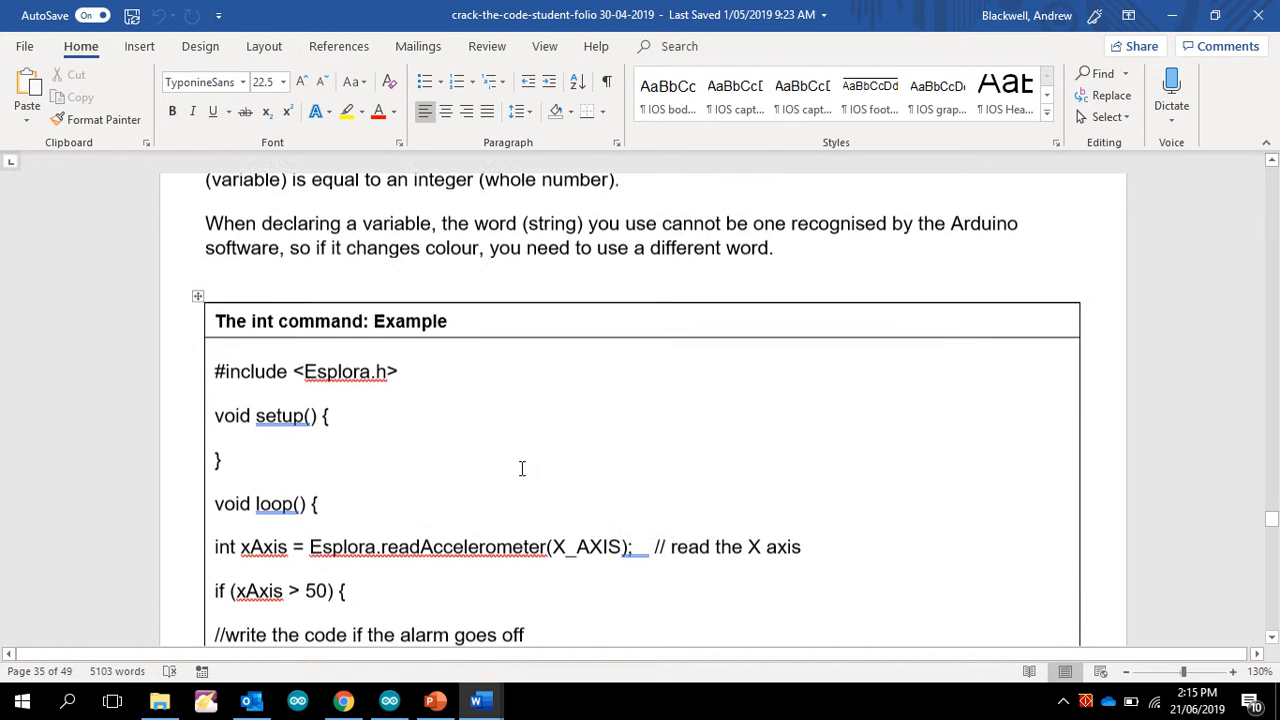
scroll(down, 3)
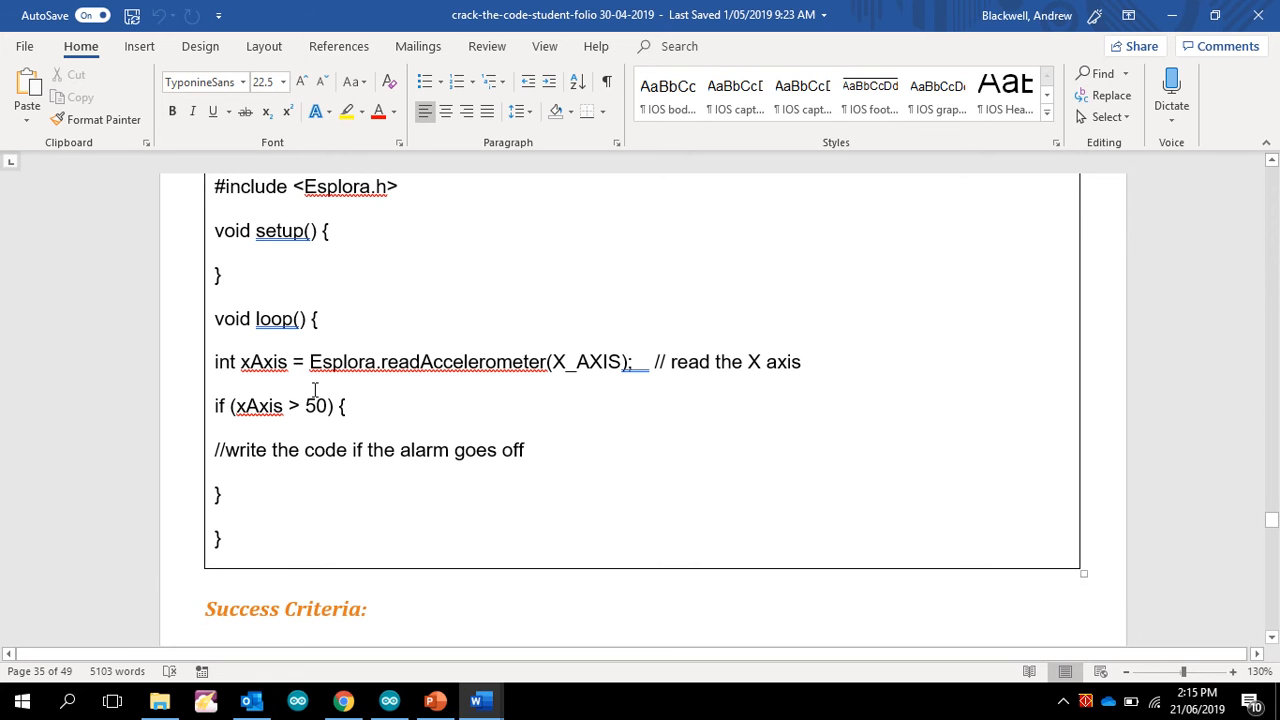
mouse_move(448, 351)
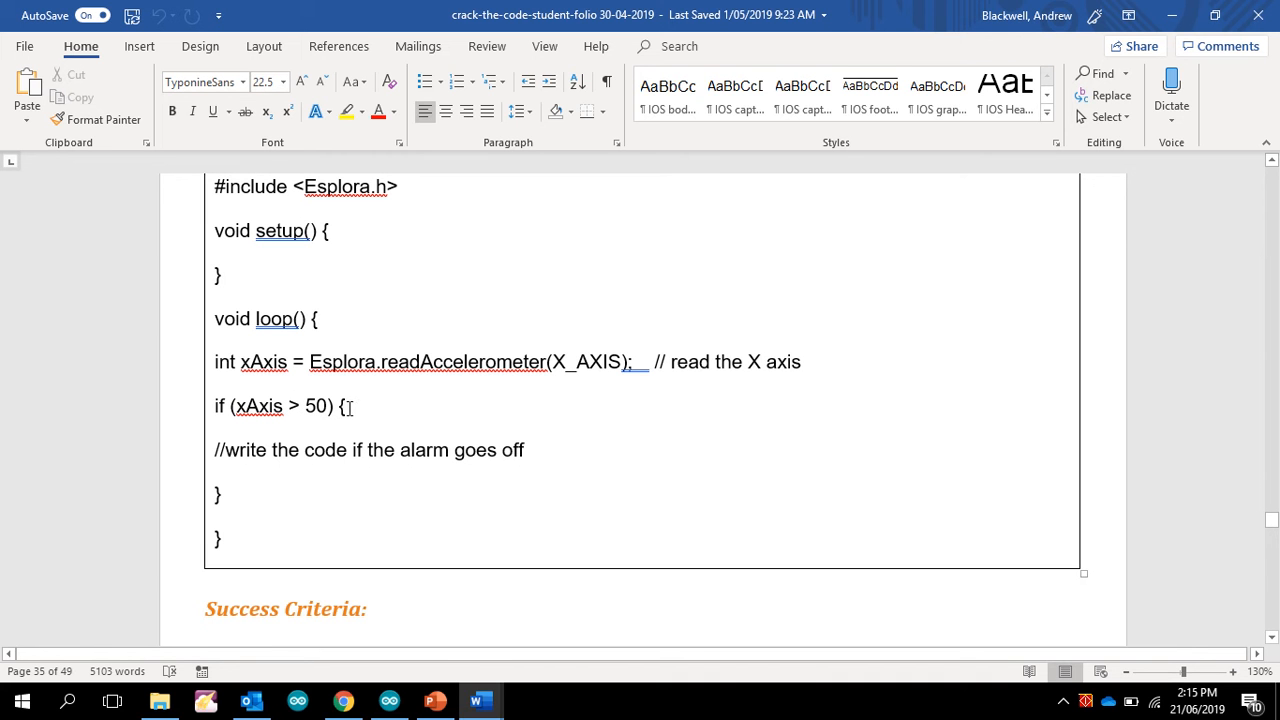
mouse_move(388, 438)
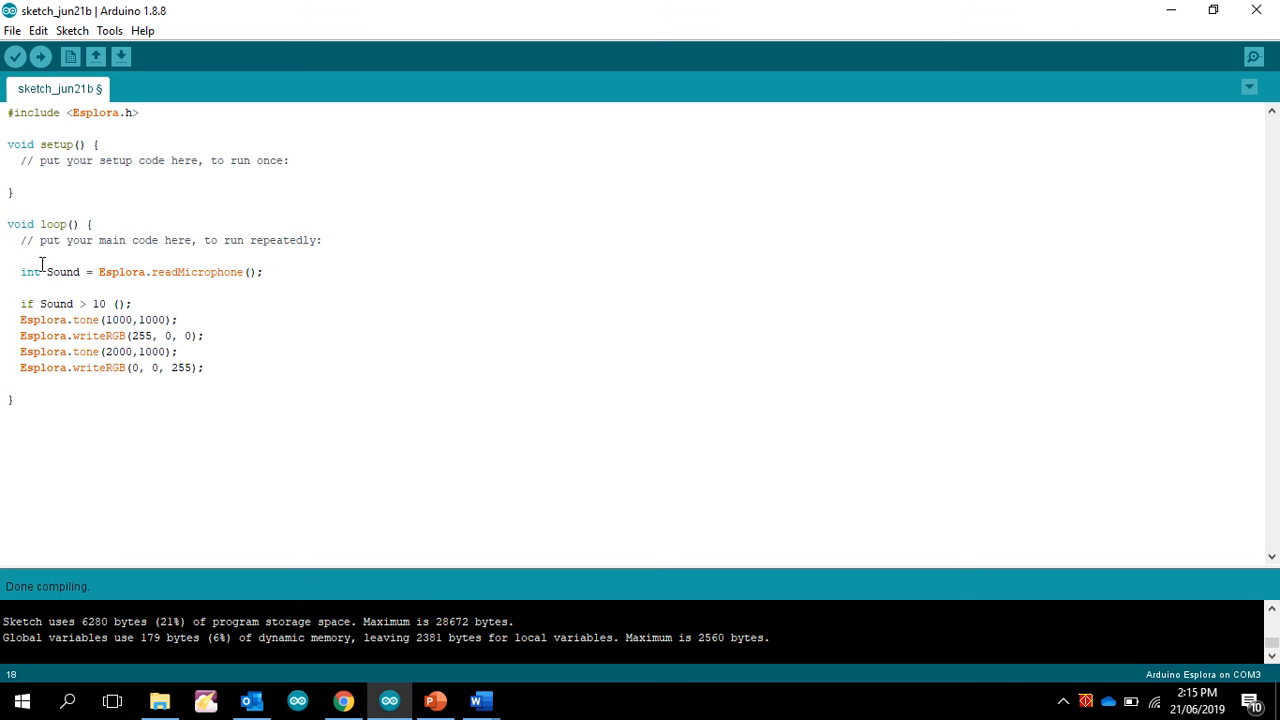
mouse_move(266, 519)
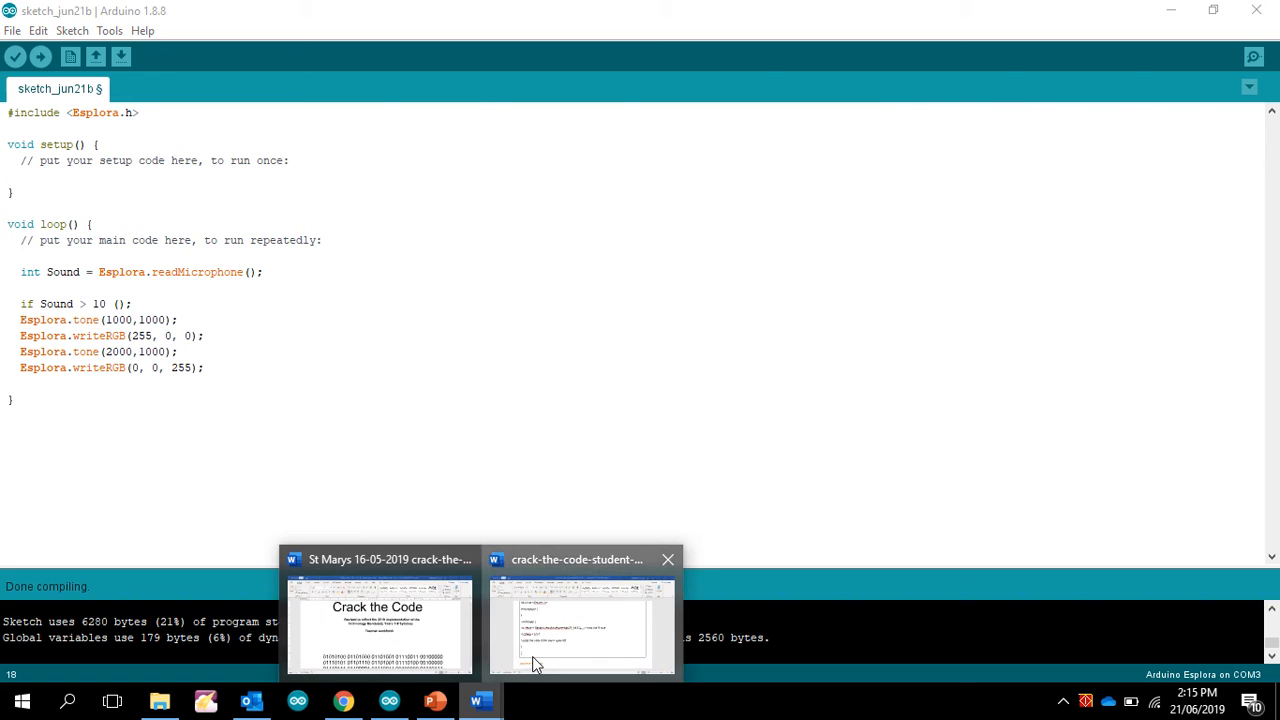
Bring the crack-the-code student folio document back into view
click(582, 625)
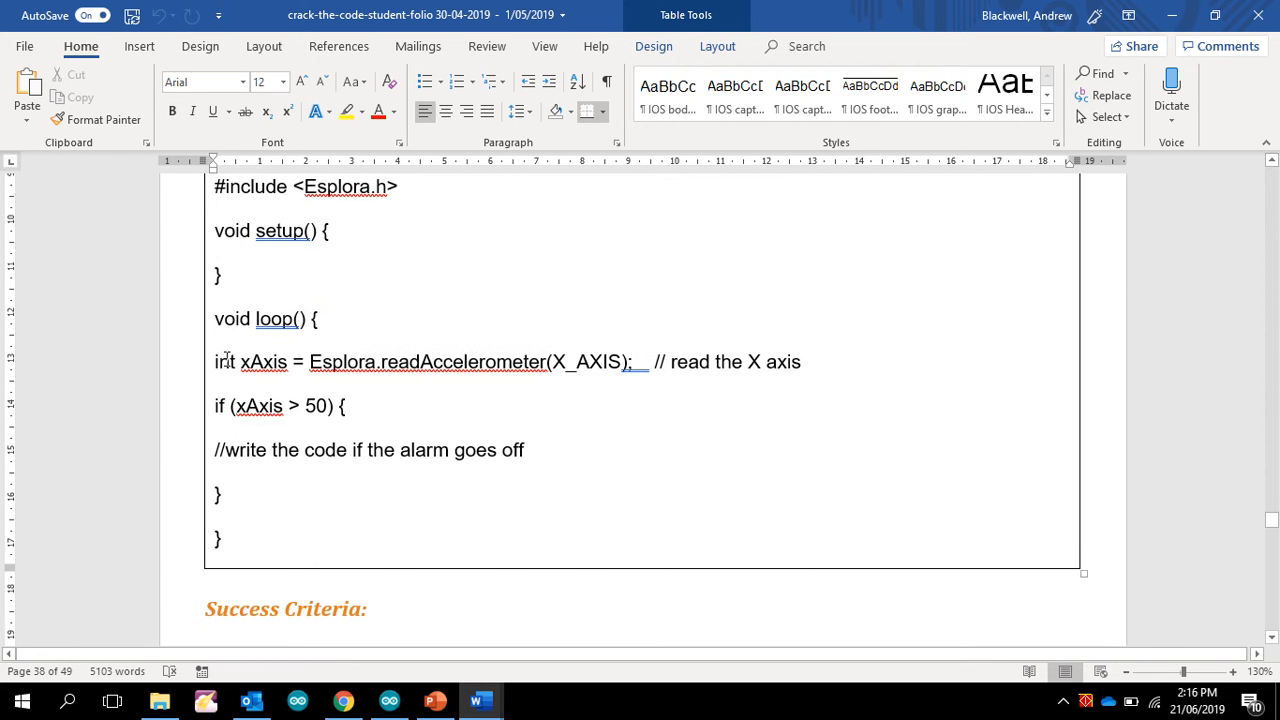
Select the int xAxis = Esplora.readAccelerometer declaration line in the example
drag(214, 361, 547, 361)
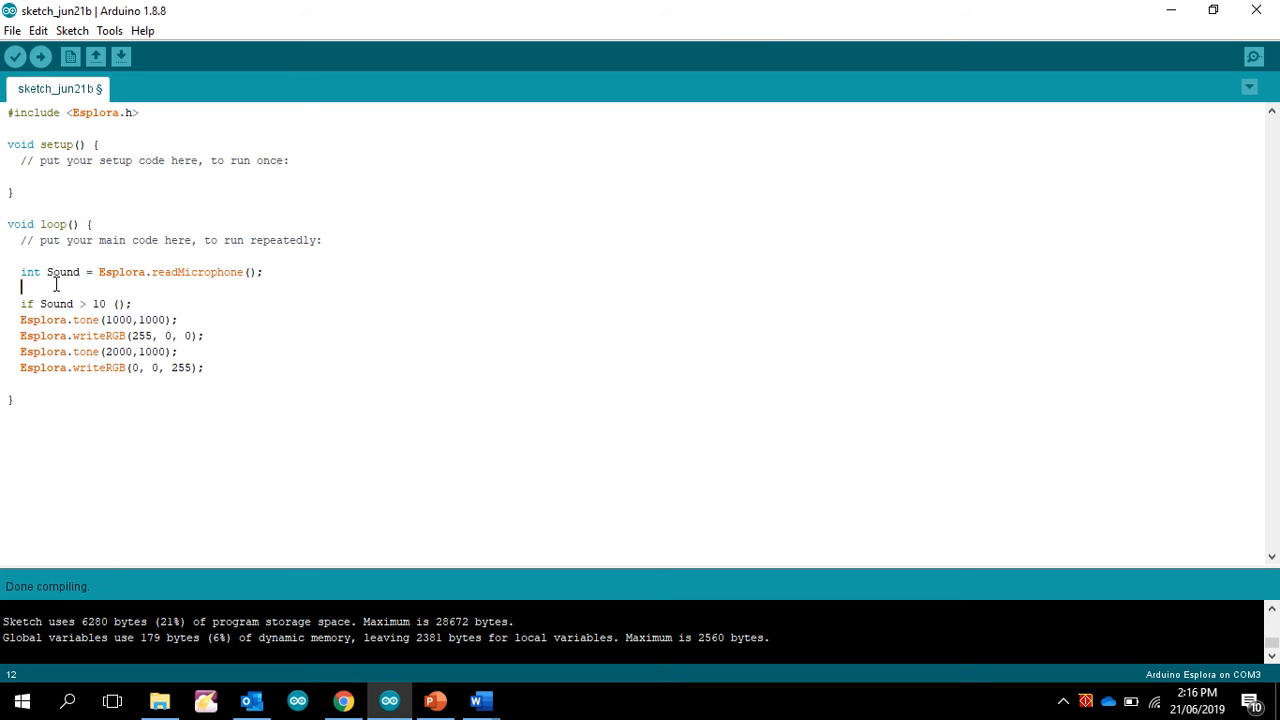
mouse_move(190, 318)
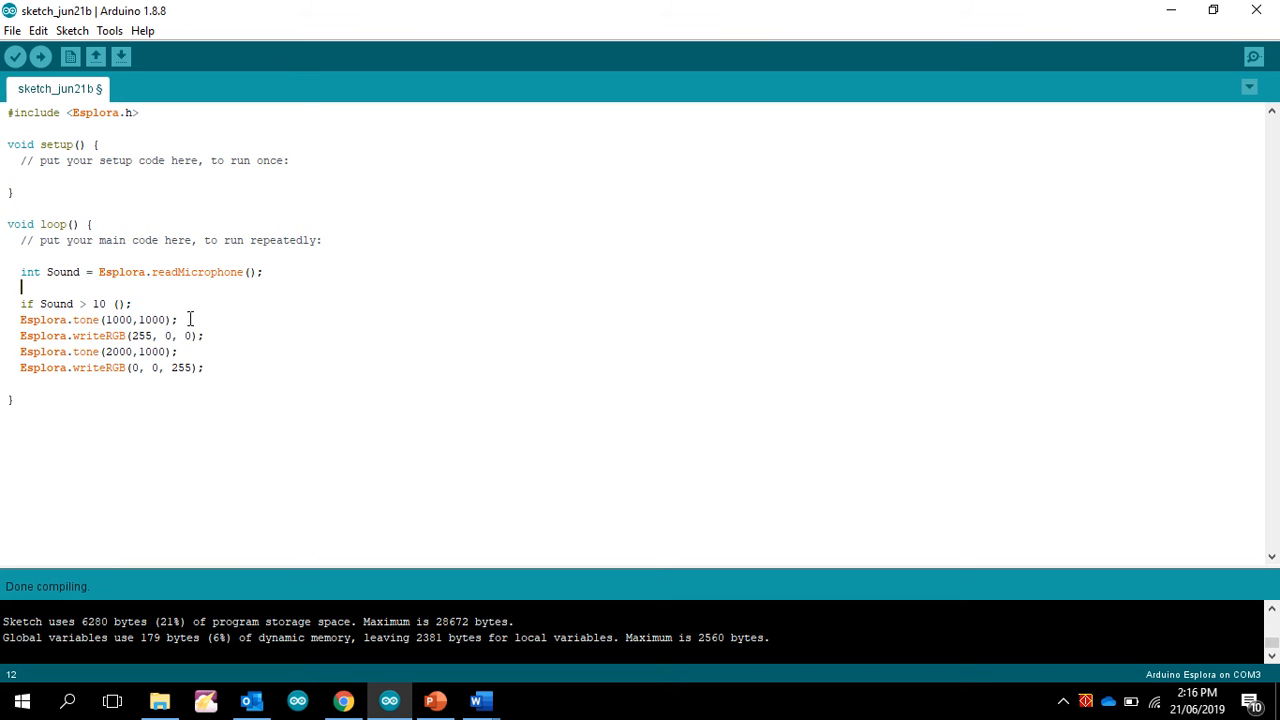
Add the xAxis accelerometer declaration and an 'if xAxis > 50 ();' line to the sketch
text(int xAxis = Esplora.readAccelerometer(X_AXIS);   // read the X axis)
text(if)
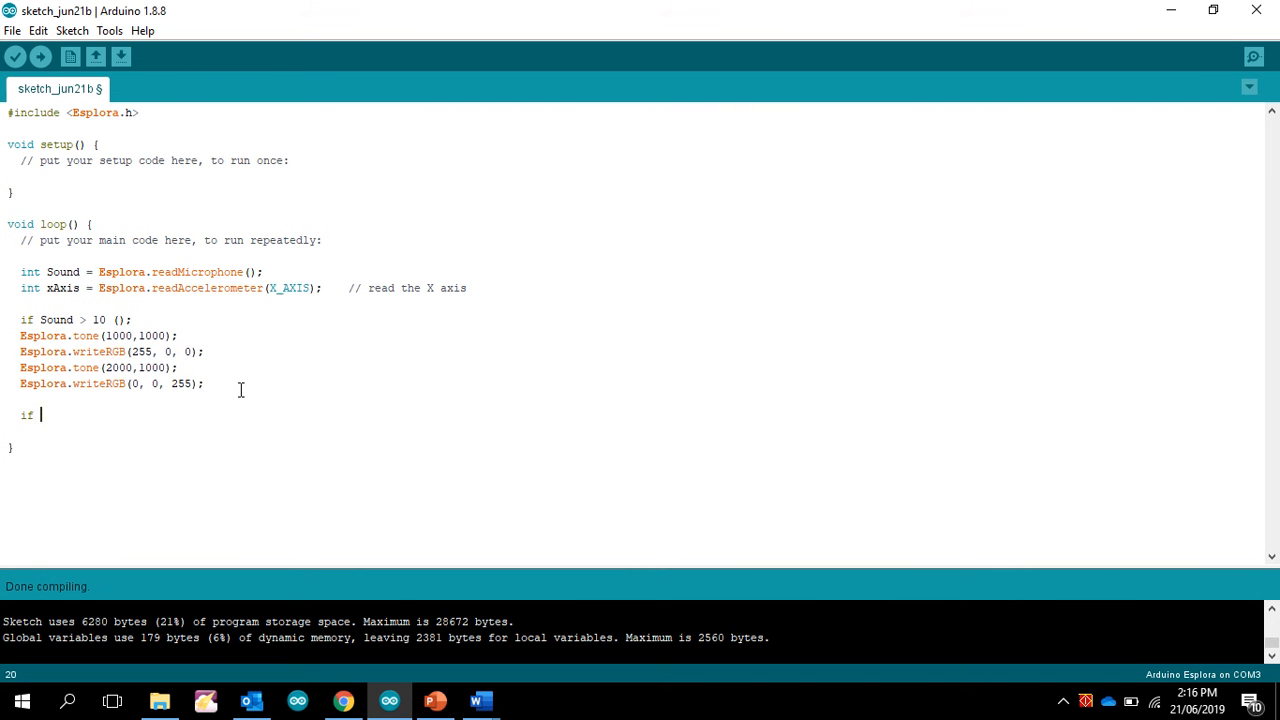
text(x)
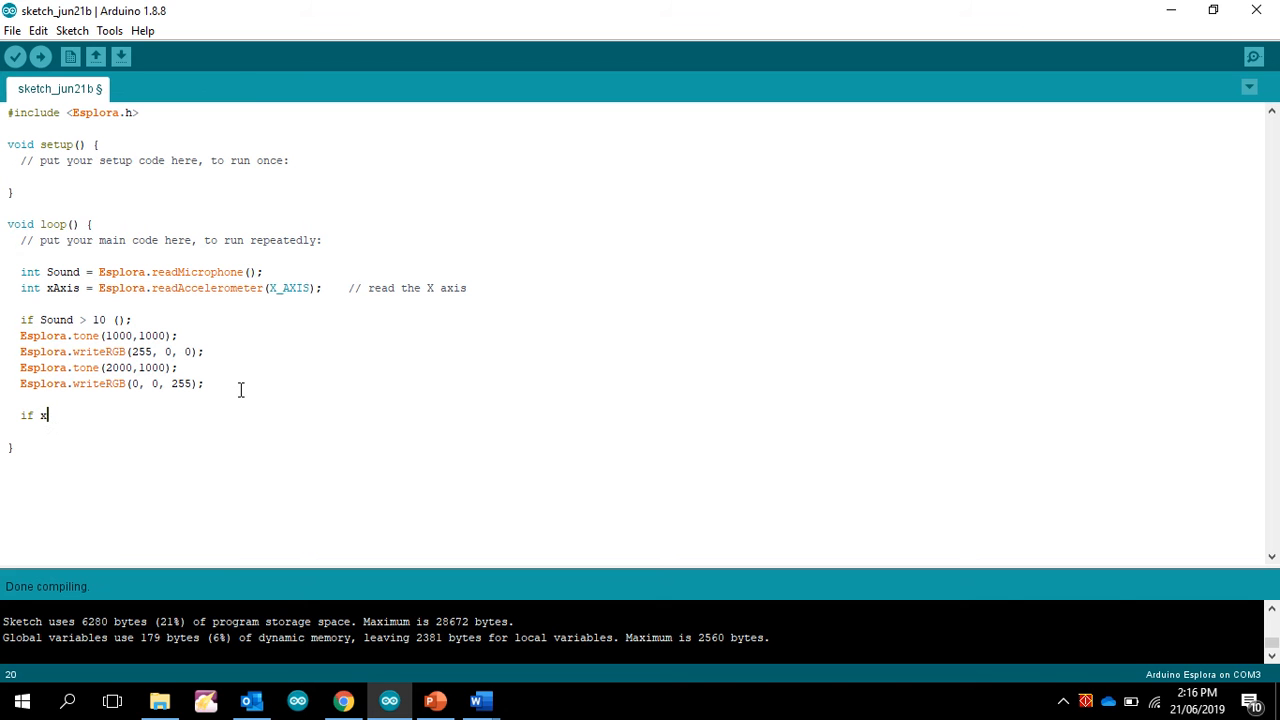
text(Axis)
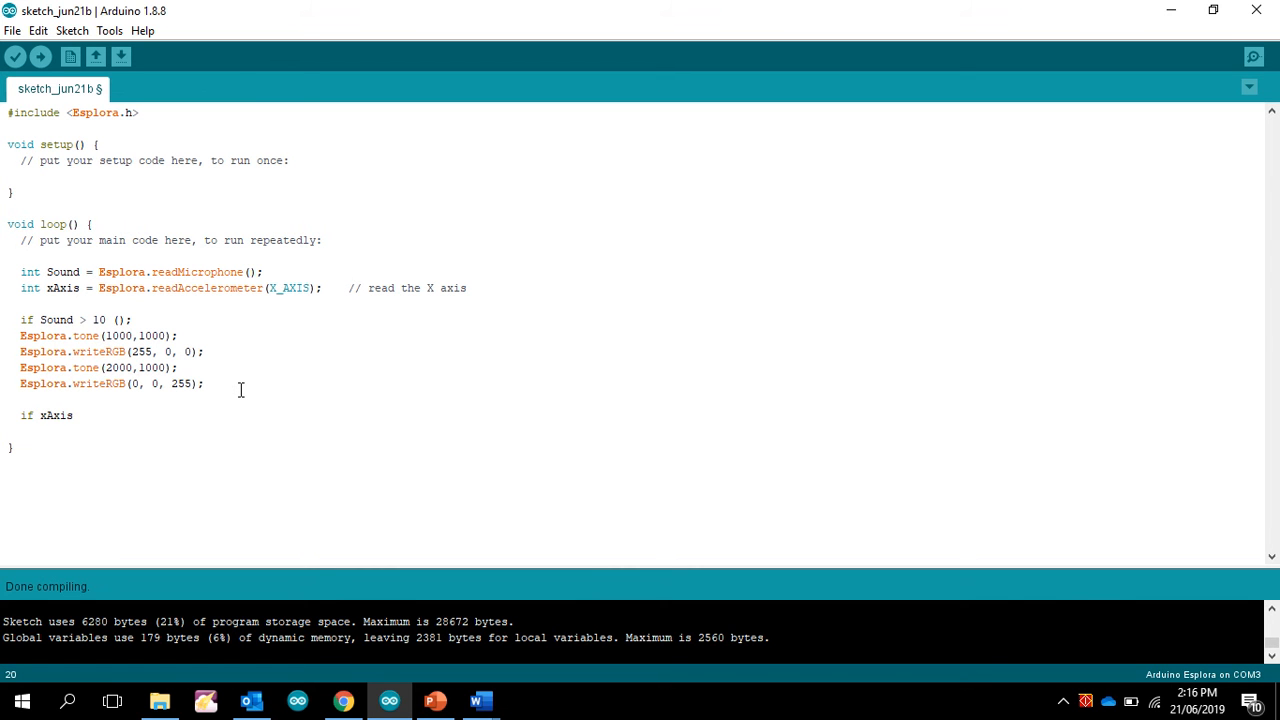
text(> 50)
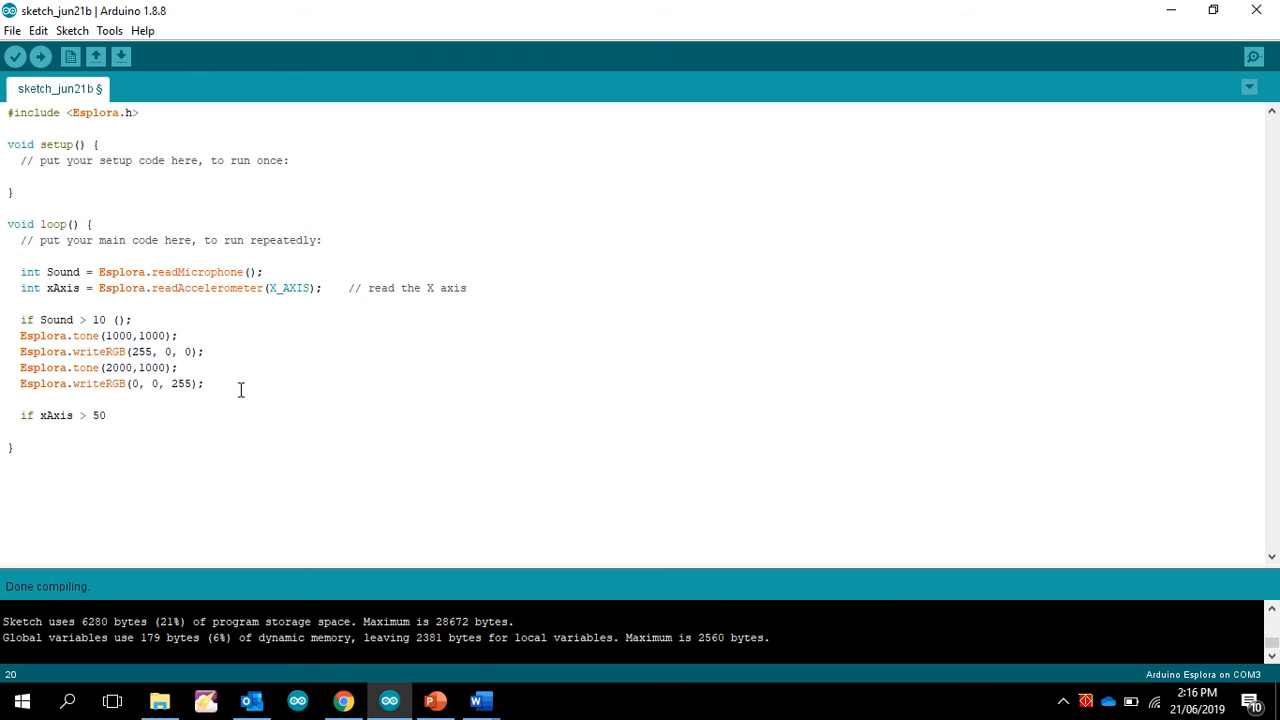
text(90)
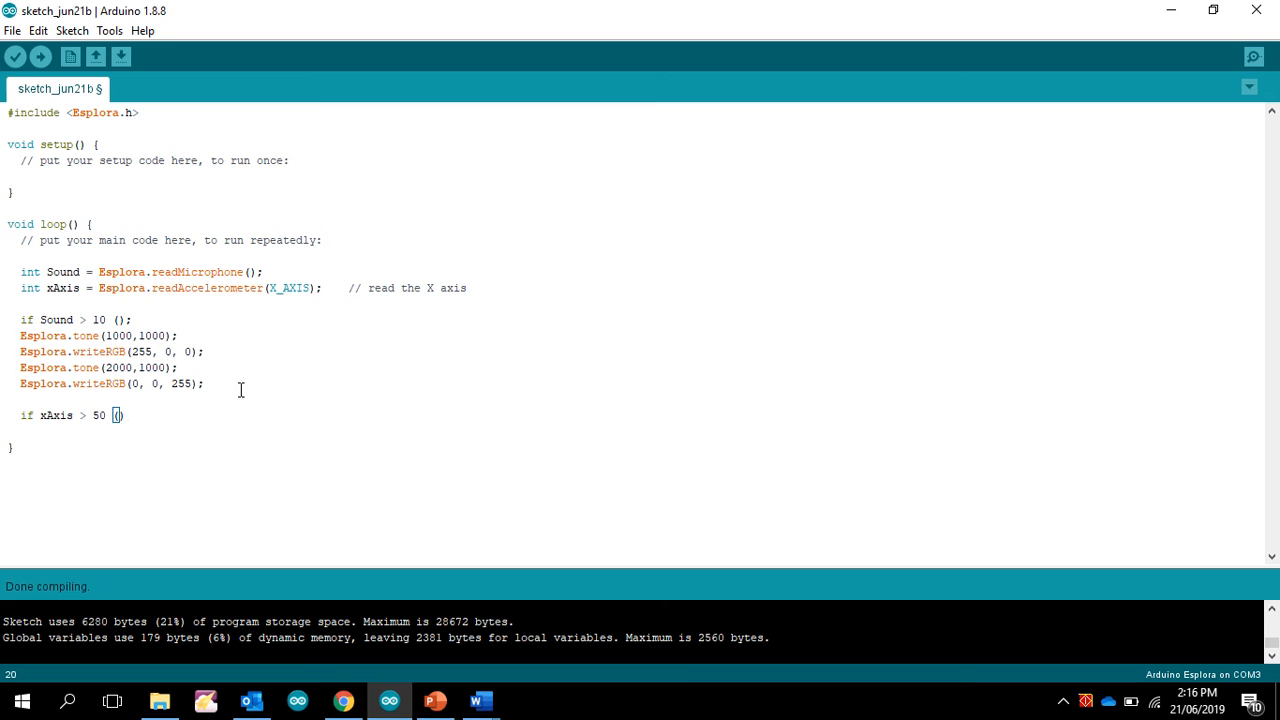
text(;)
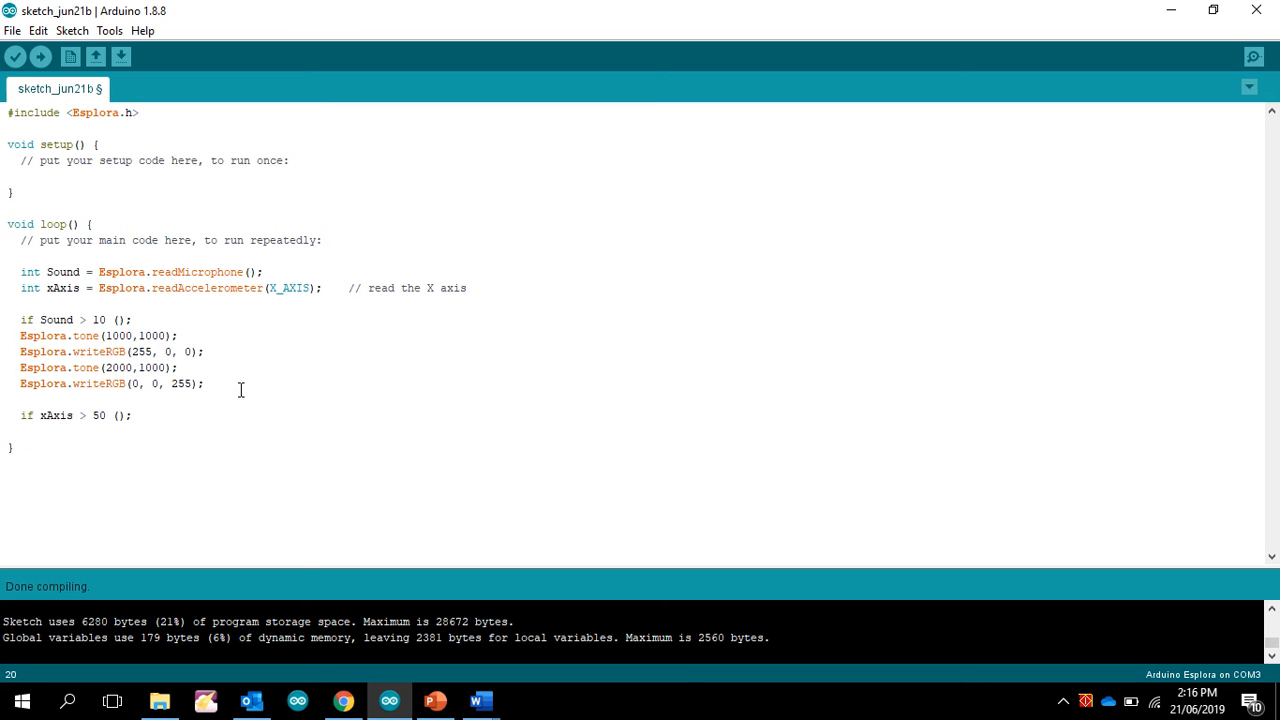
click(204, 384)
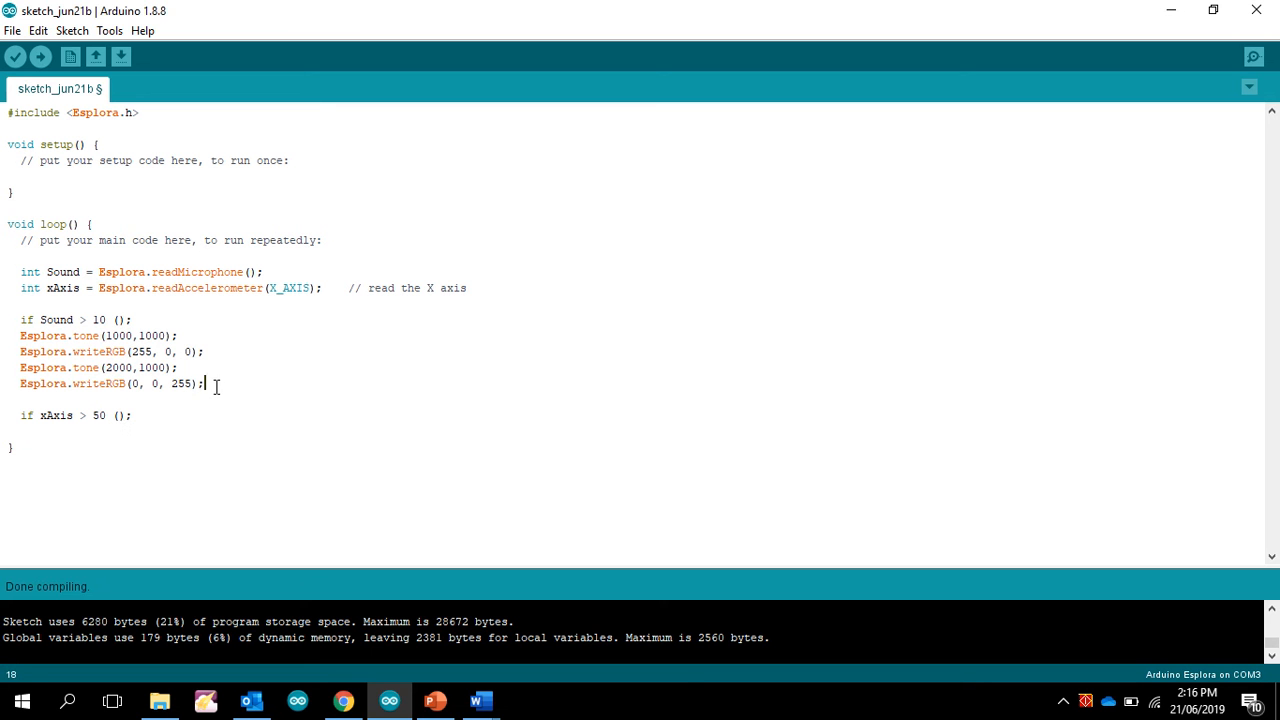
drag(20, 335, 203, 383)
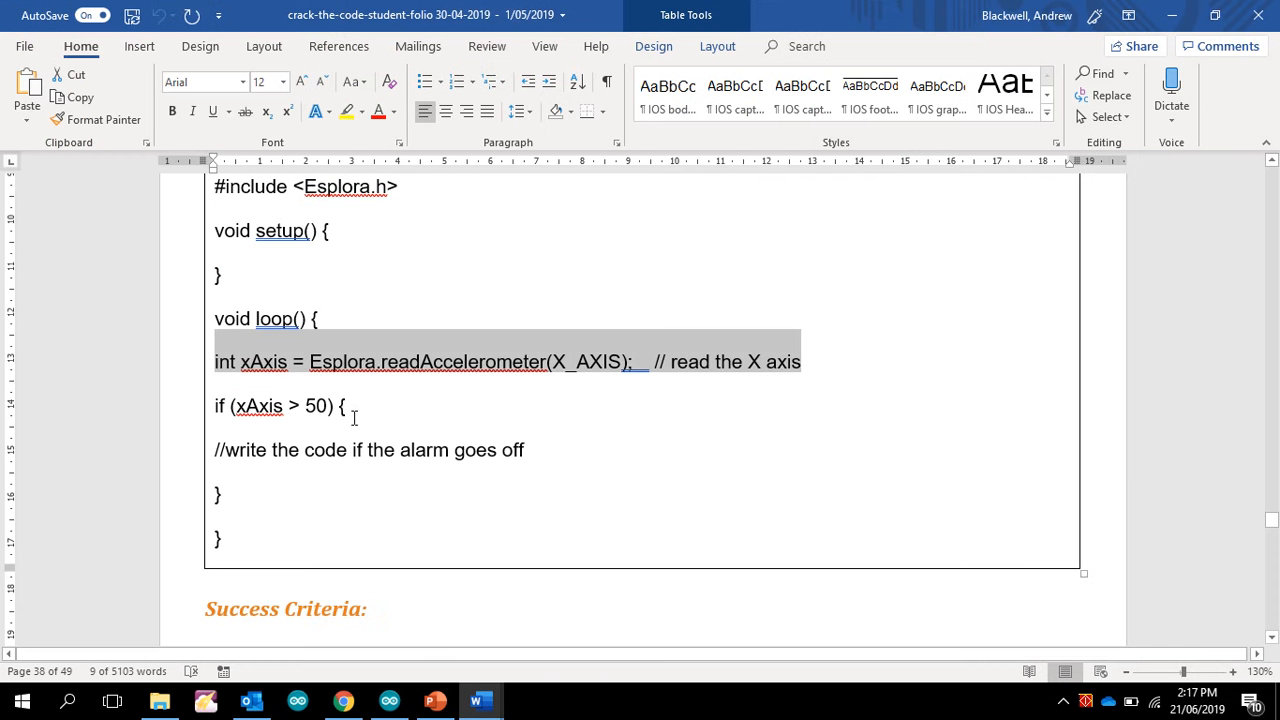
click(342, 387)
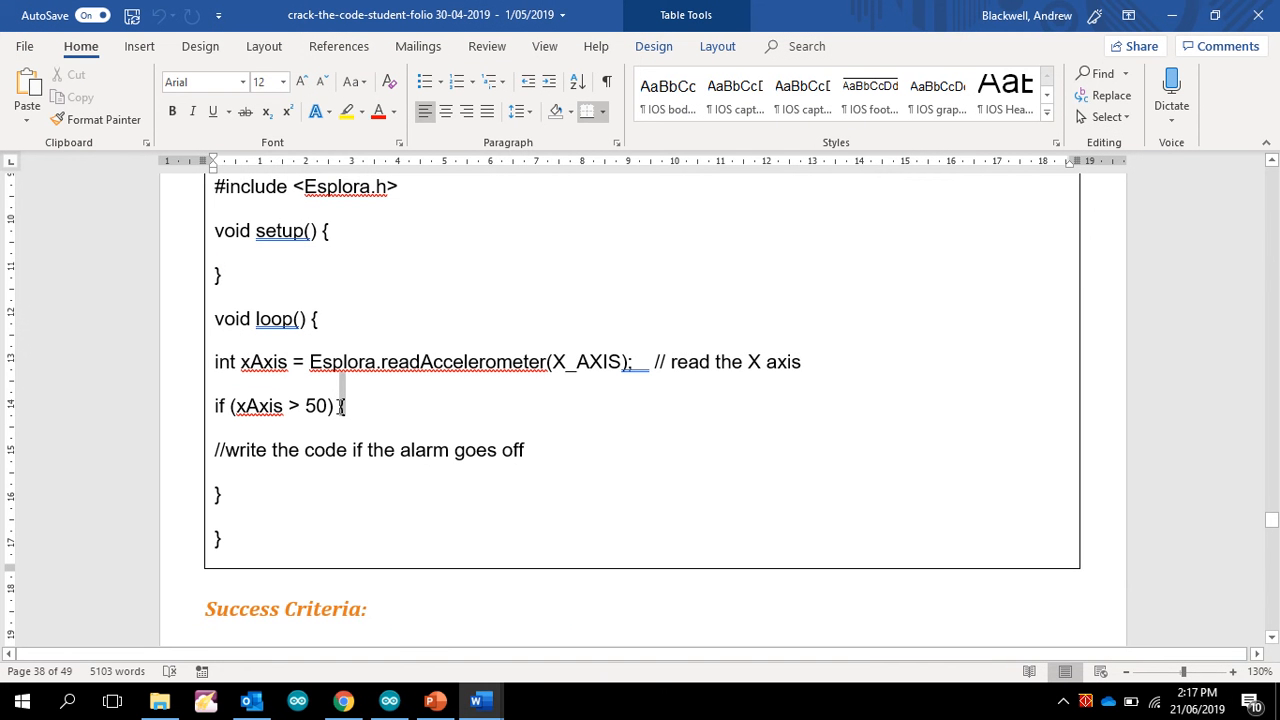
click(388, 700)
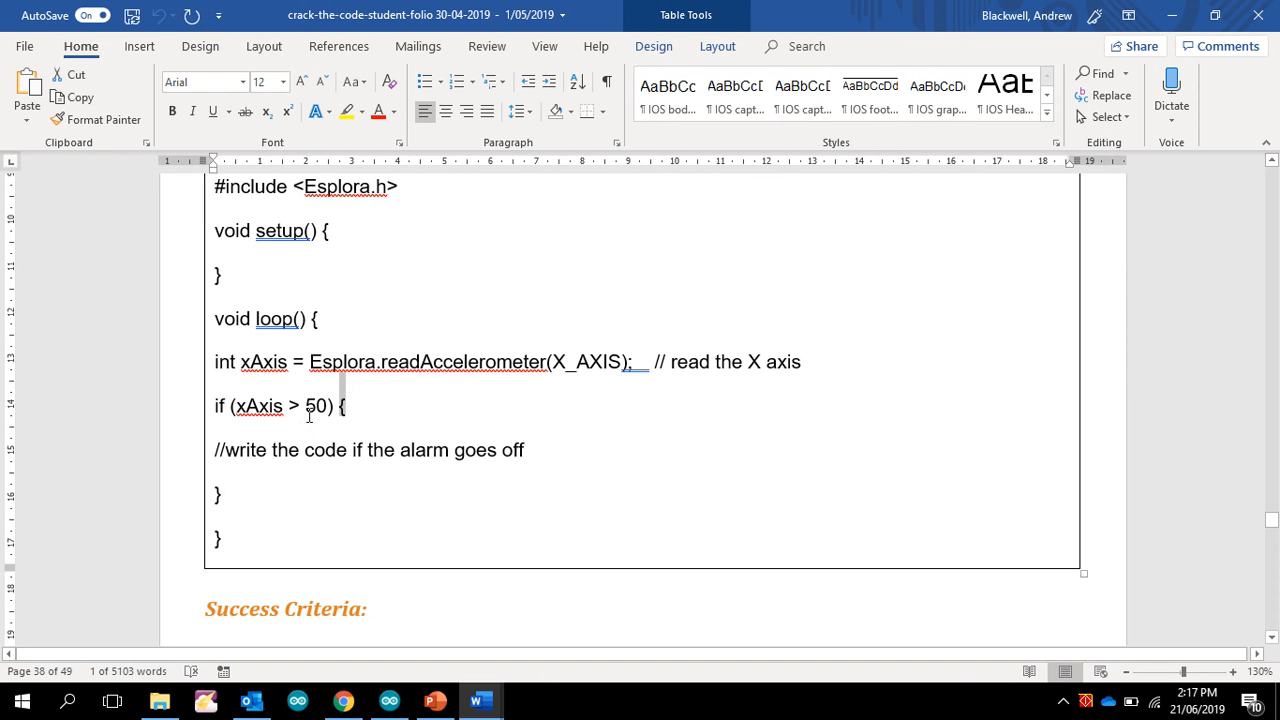
mouse_move(479, 700)
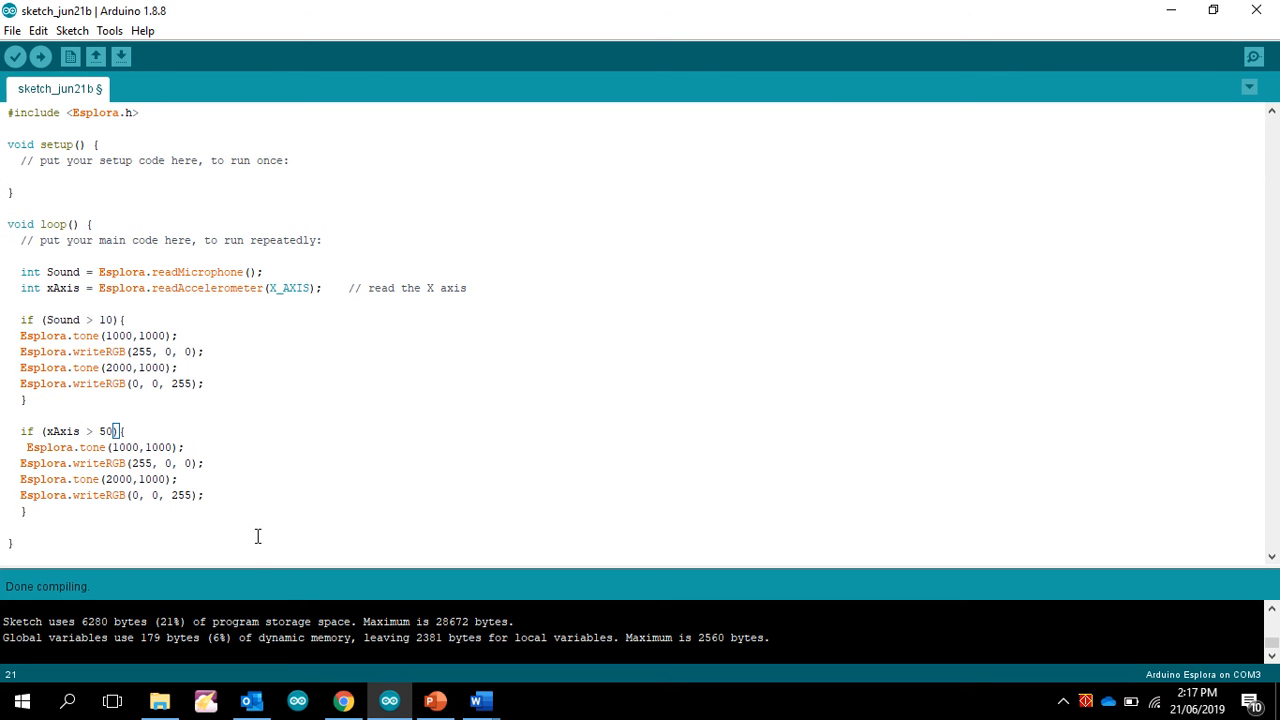
mouse_move(383, 363)
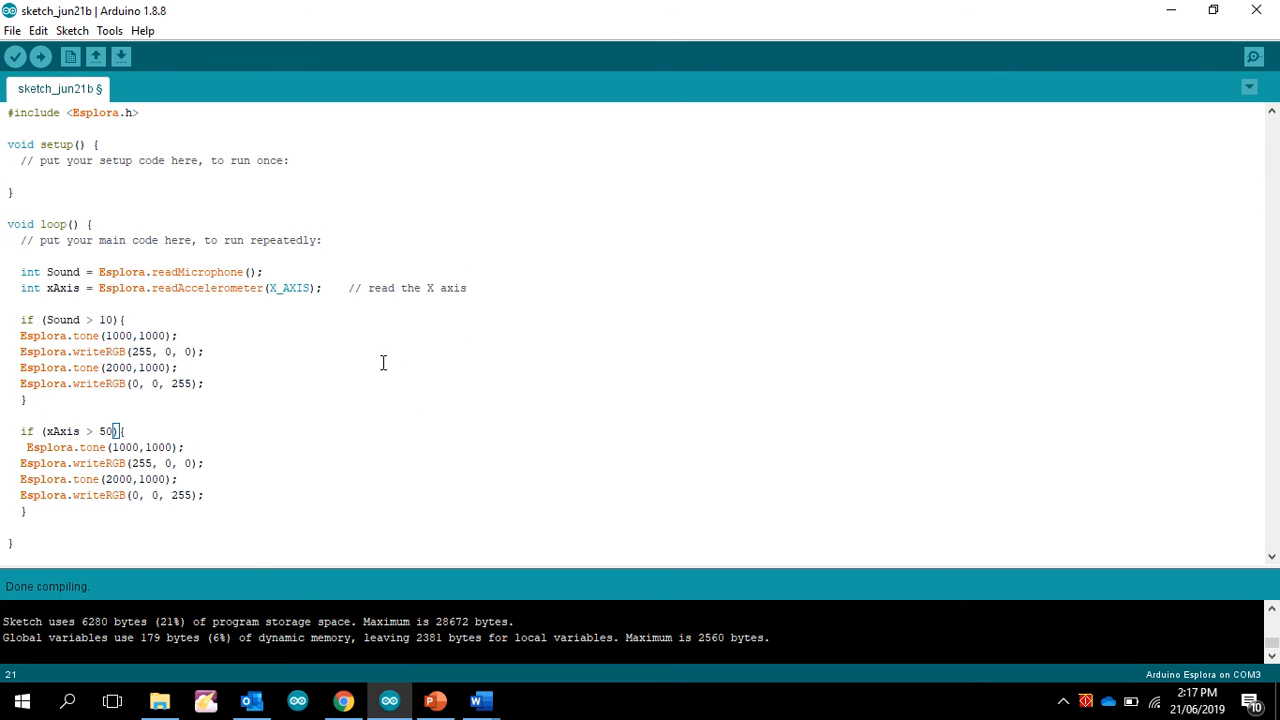
Switch between taskbar windows and return to the Arduino sketch
click(22, 700)
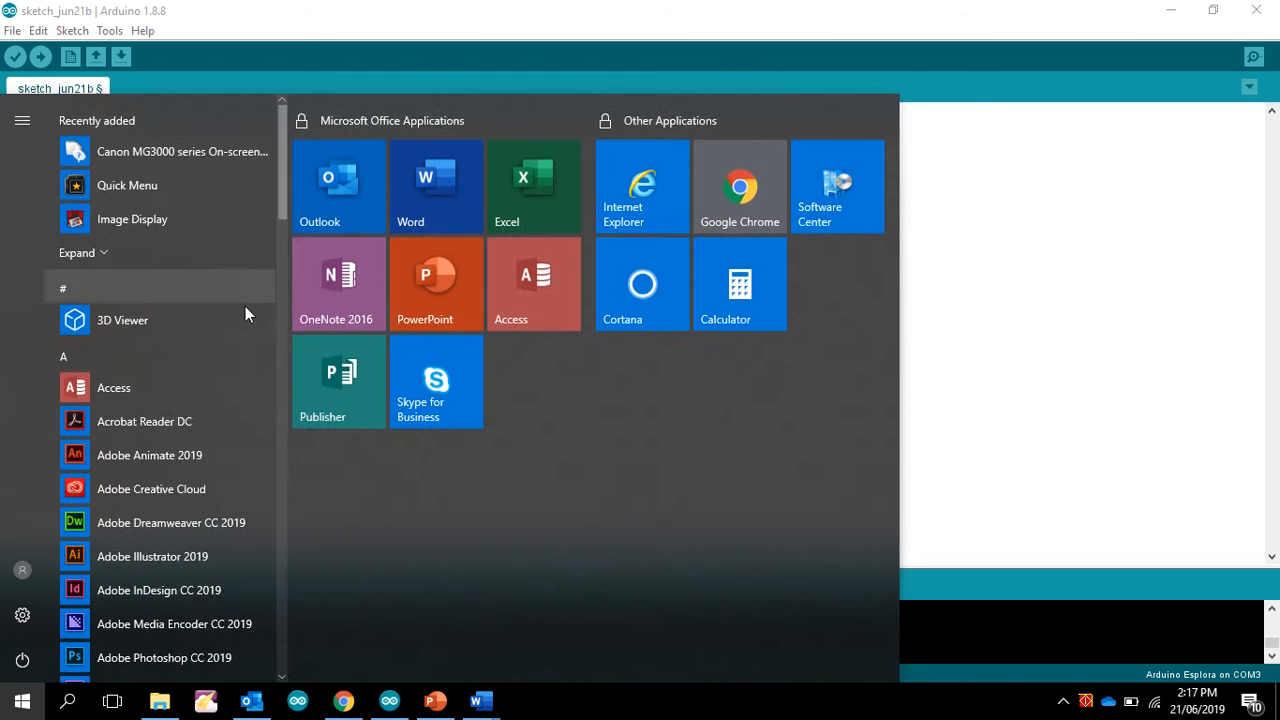
click(388, 700)
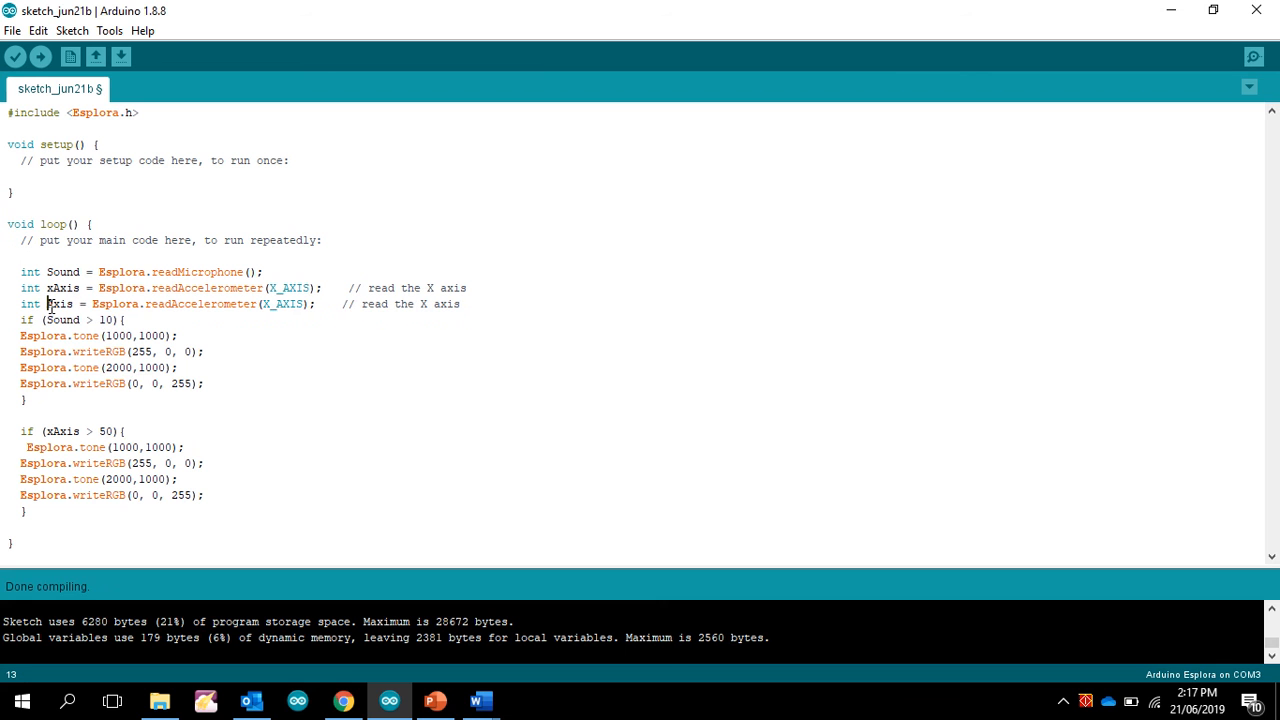
Turn the duplicated declaration into yAxis and comment the Sound line '//Read the Microphone'
text(y)
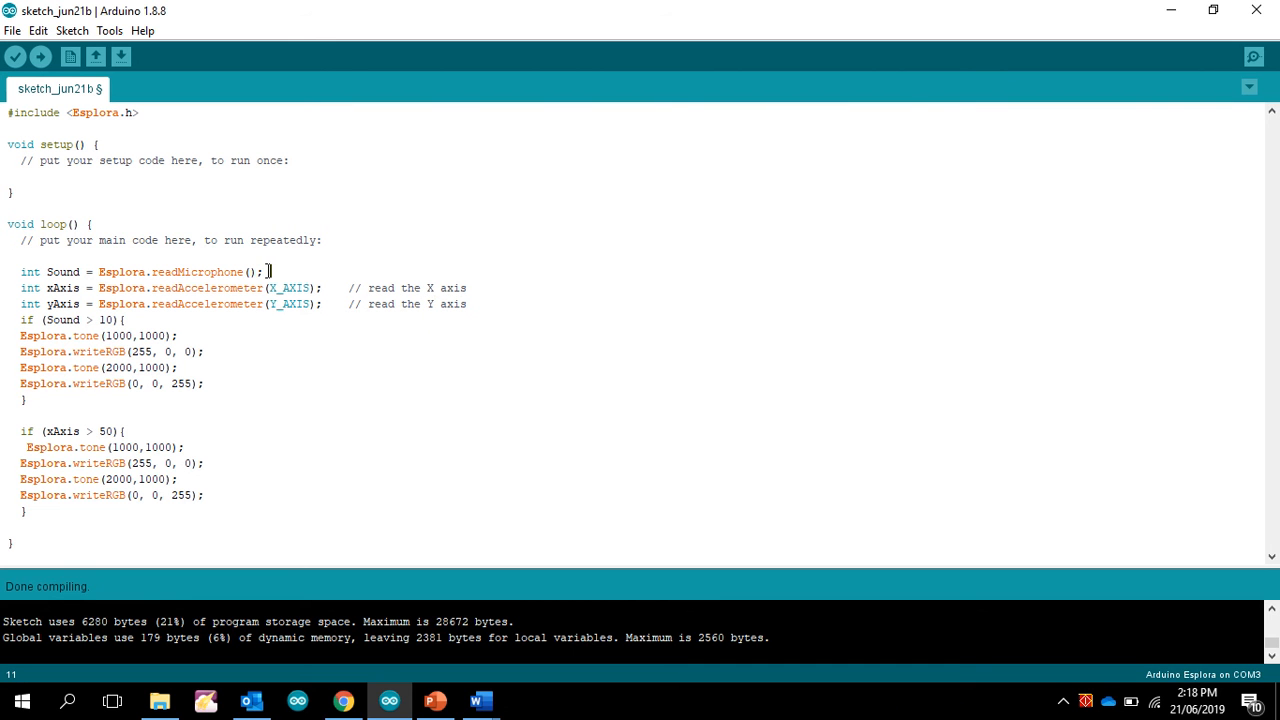
text(//Read the Mic)
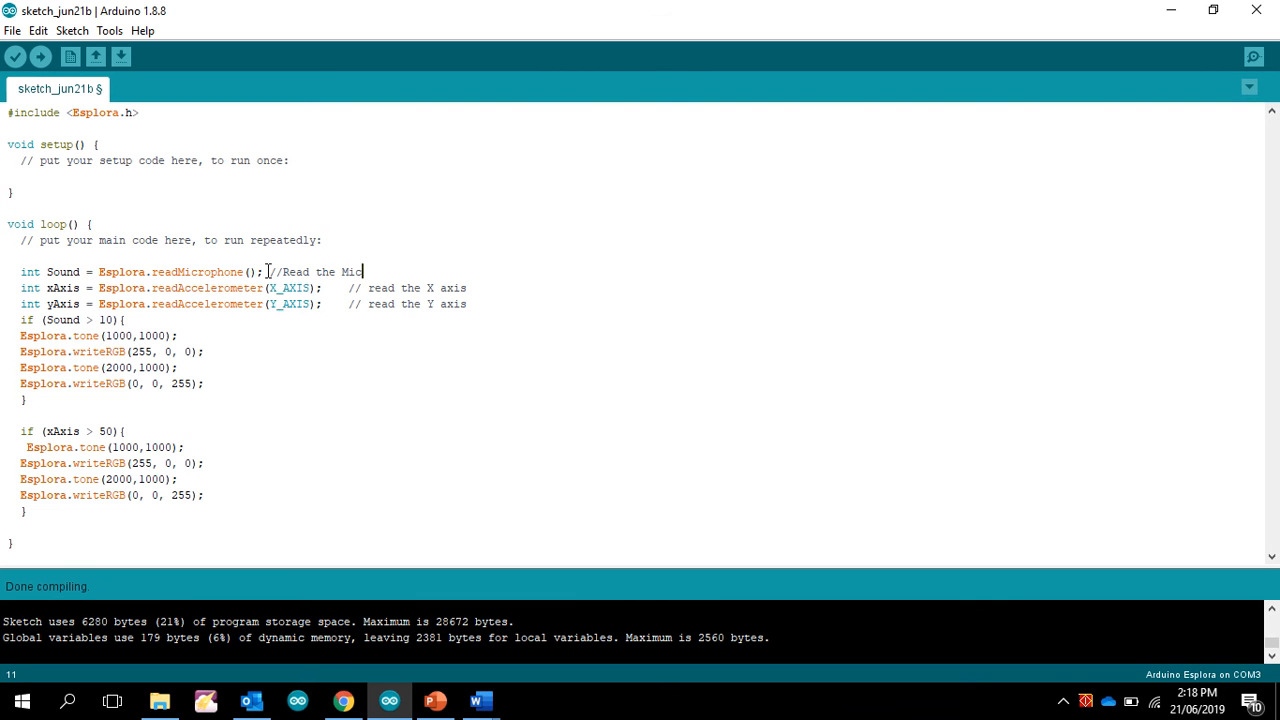
text(rophone)
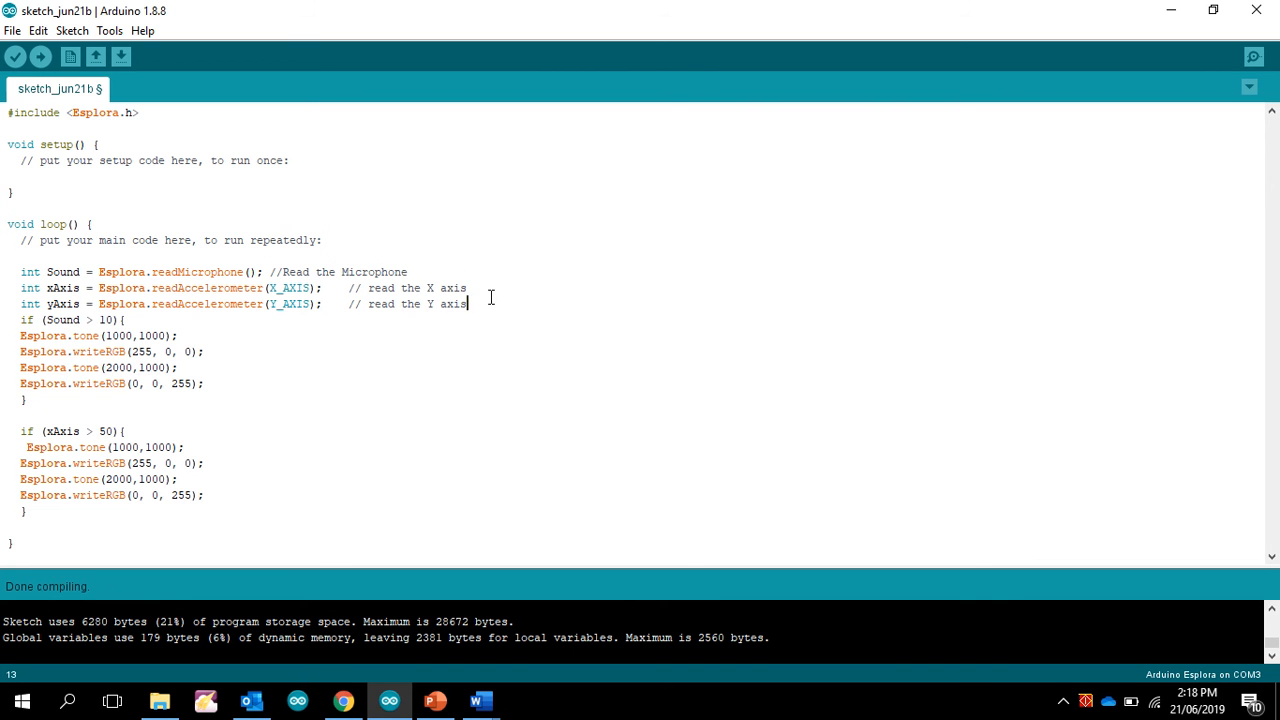
key(enter)
text(if (yAxis > 50){)
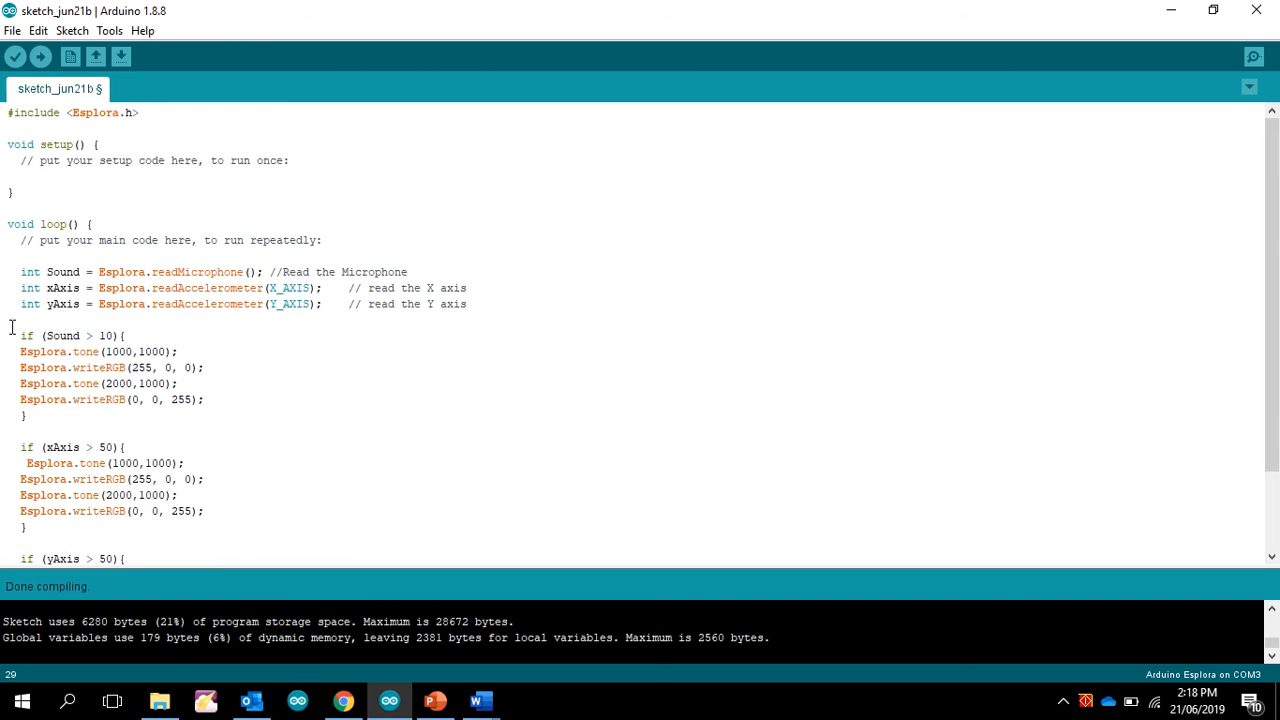
mouse_move(70, 336)
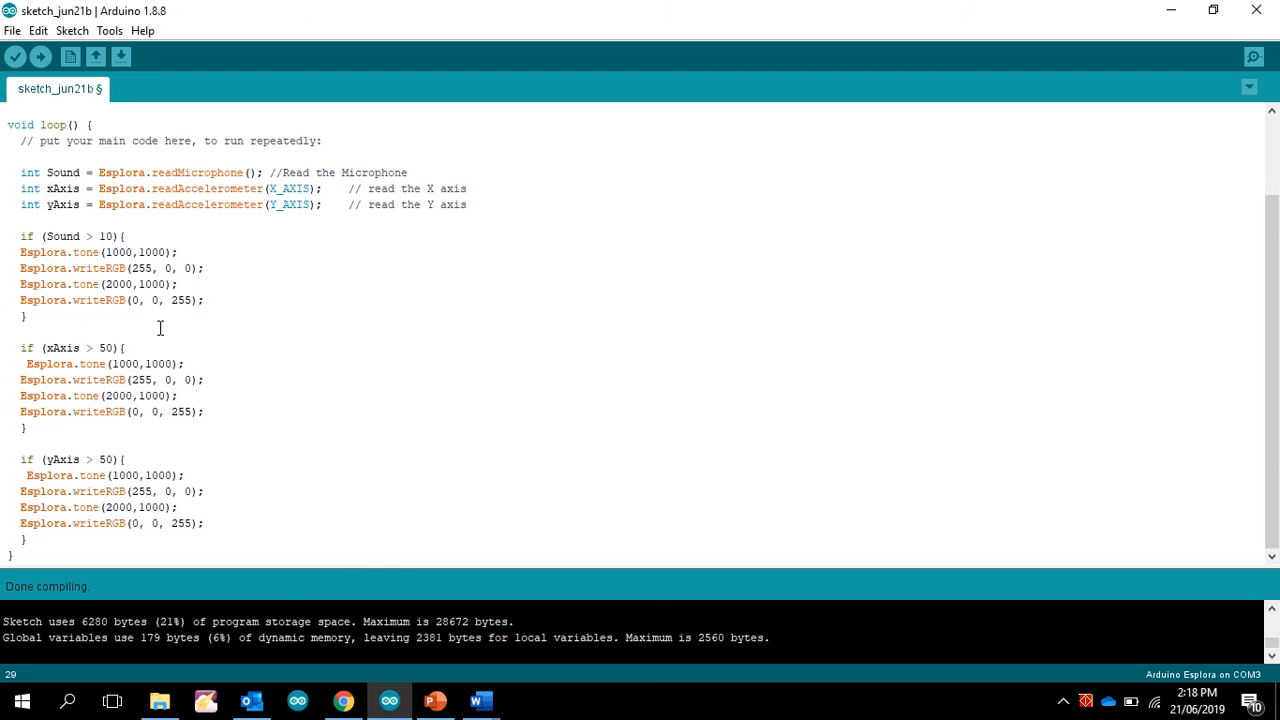
scroll(up, 3)
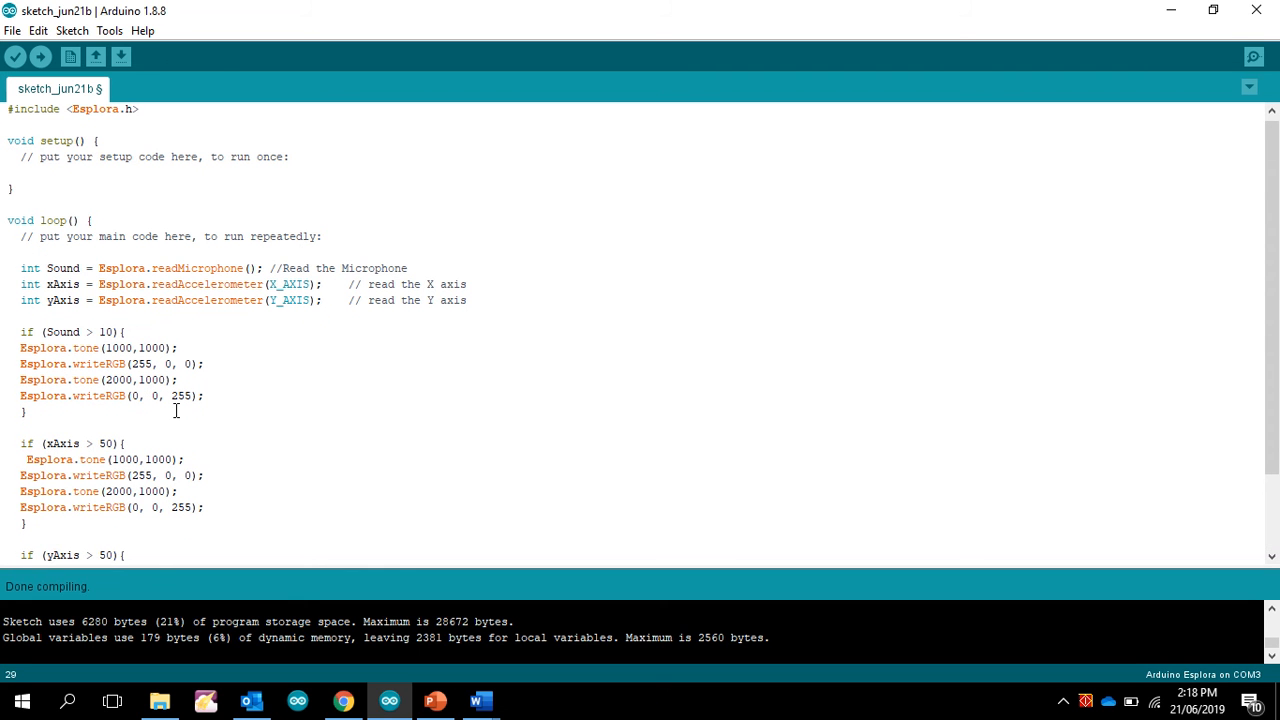
mouse_move(64, 375)
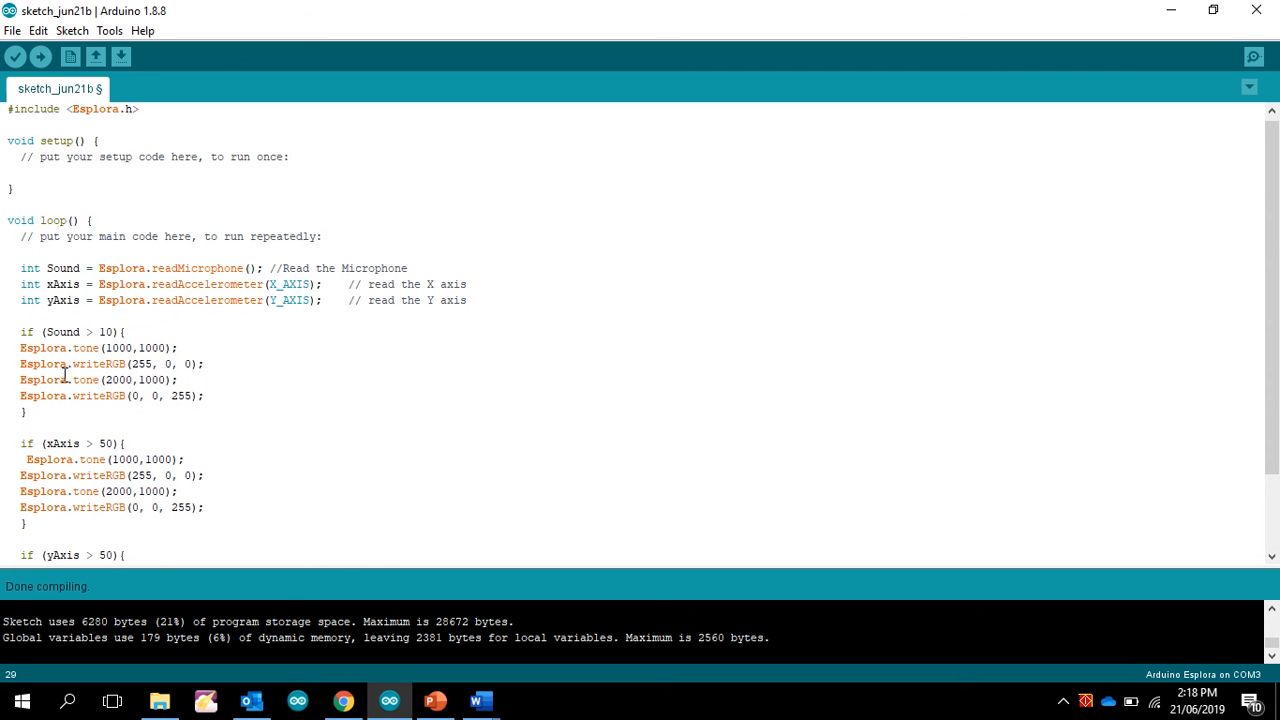
mouse_move(130, 363)
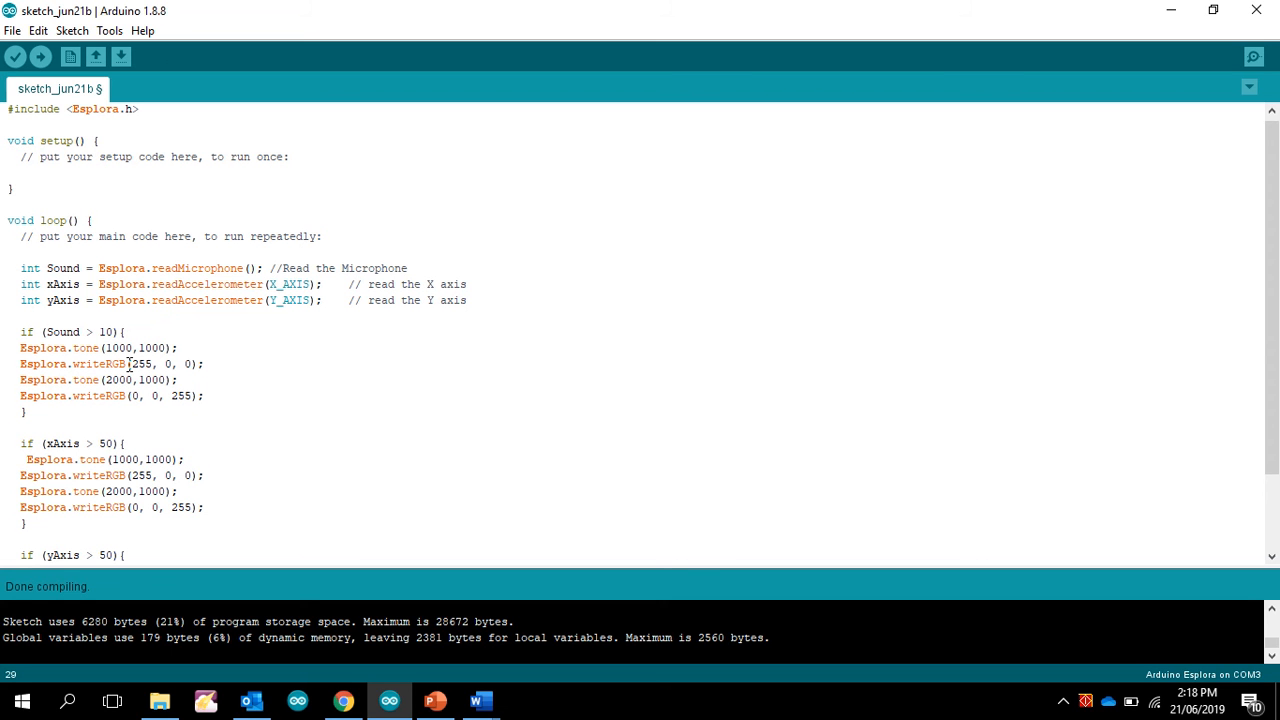
scroll(down, 3)
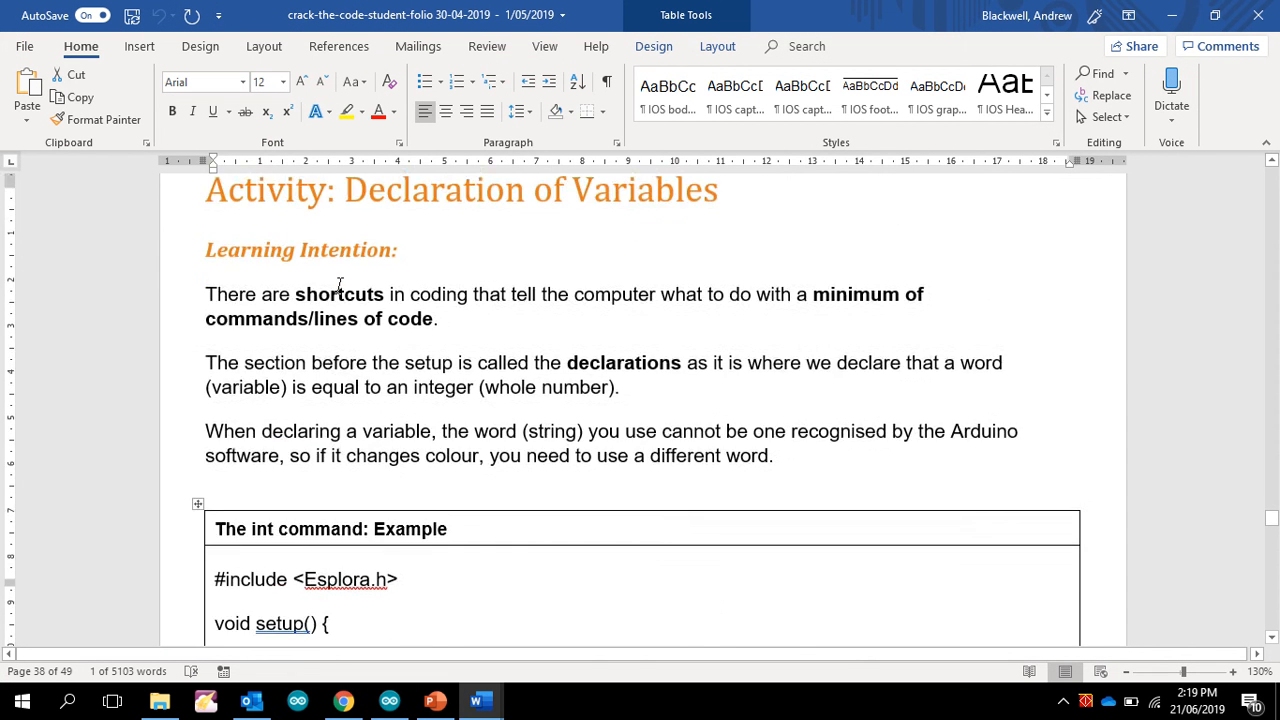
scroll(down, 3)
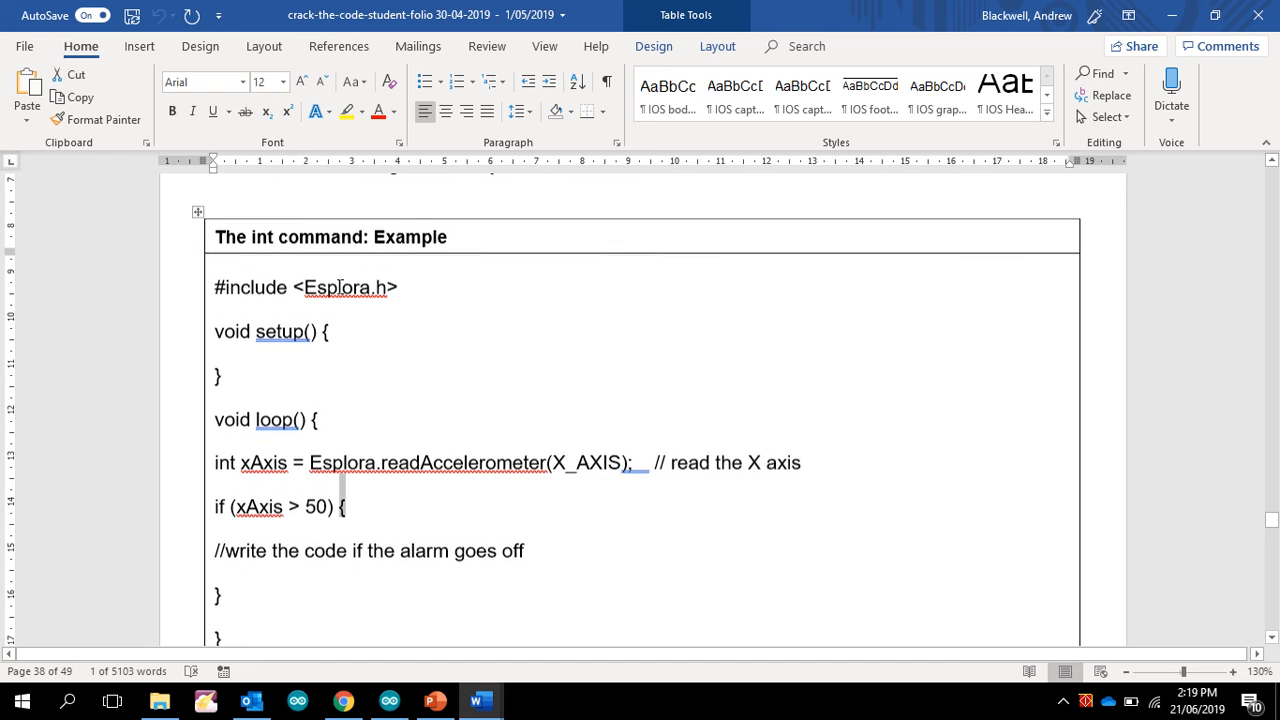
scroll(down, 3)
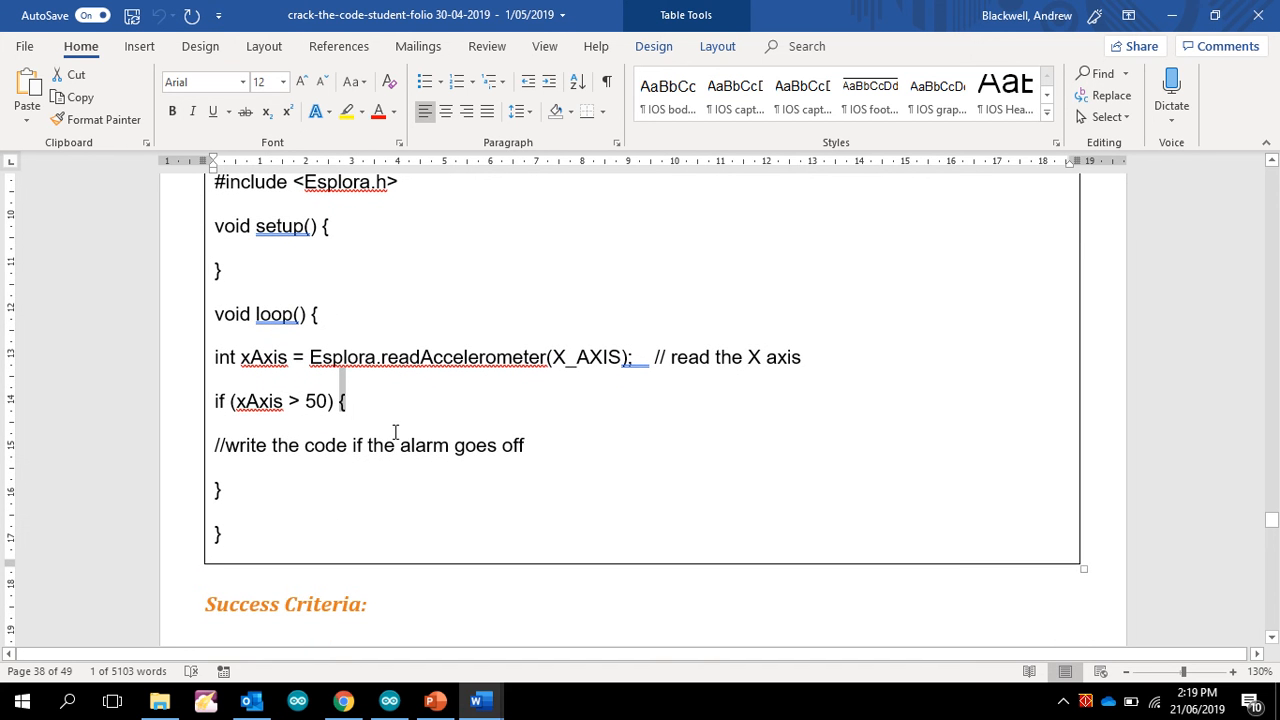
scroll(down, 3)
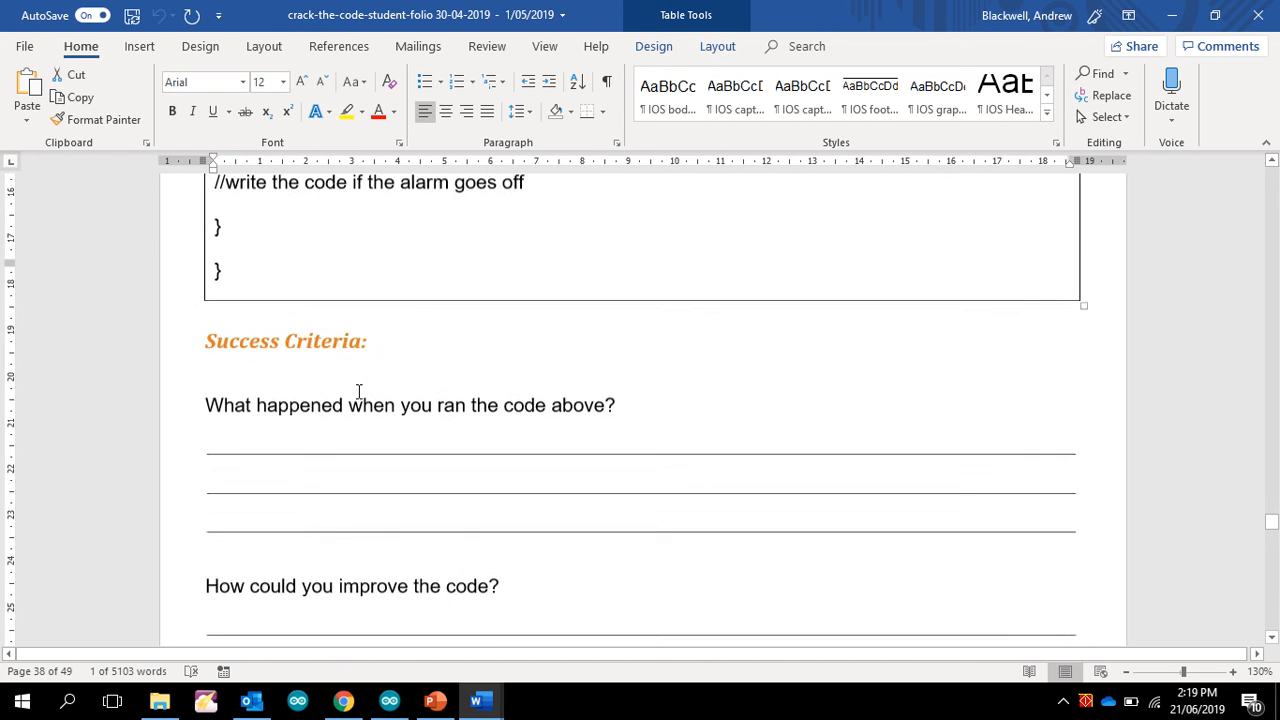
scroll(down, 3)
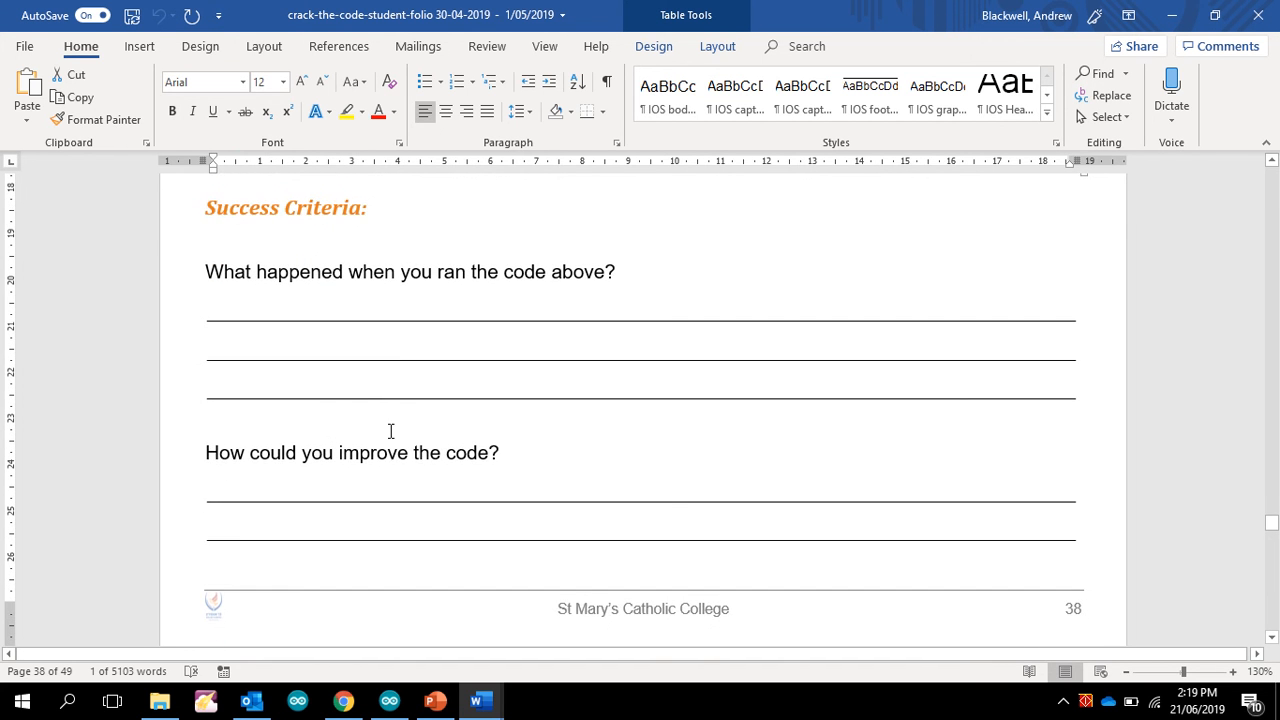
scroll(down, 3)
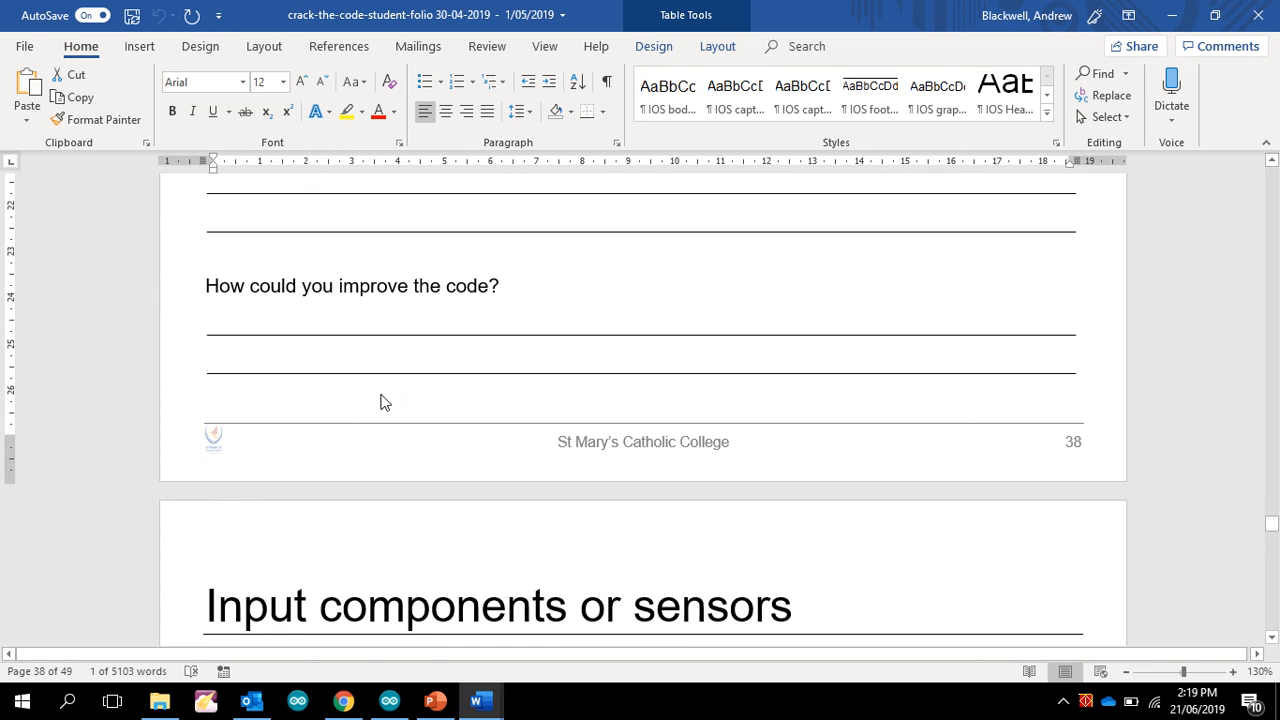
click(388, 700)
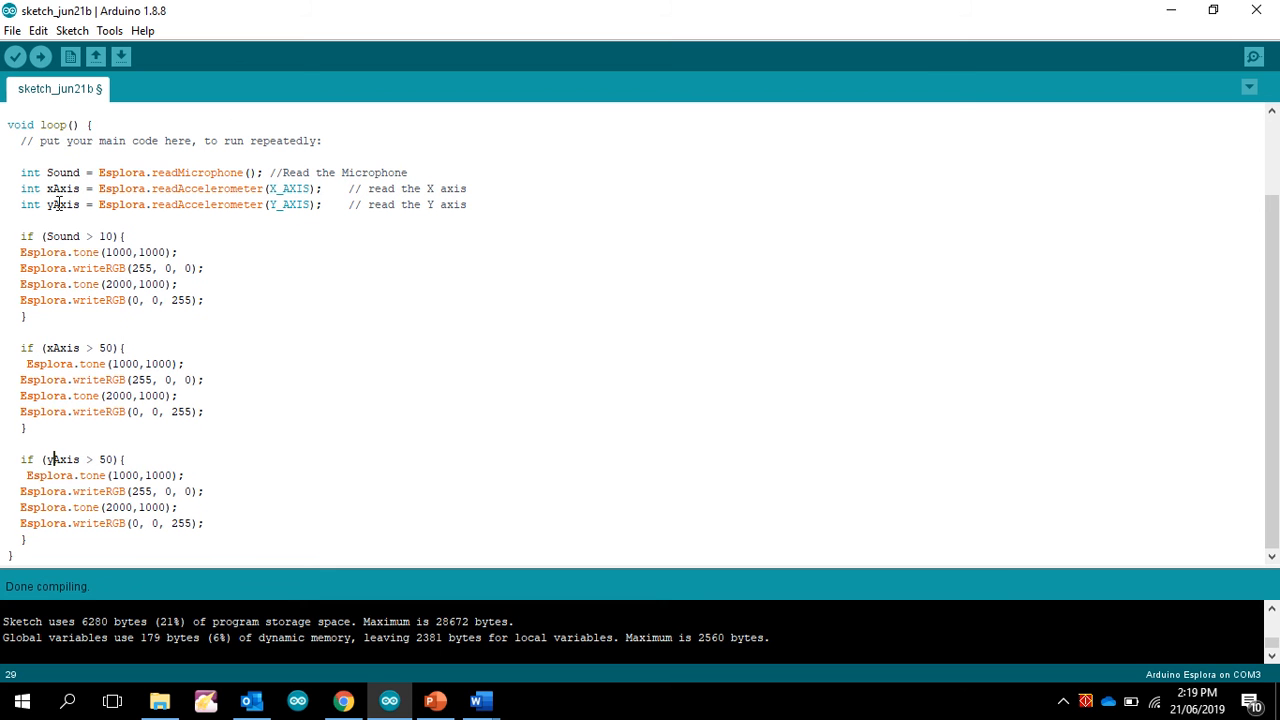
mouse_move(70, 219)
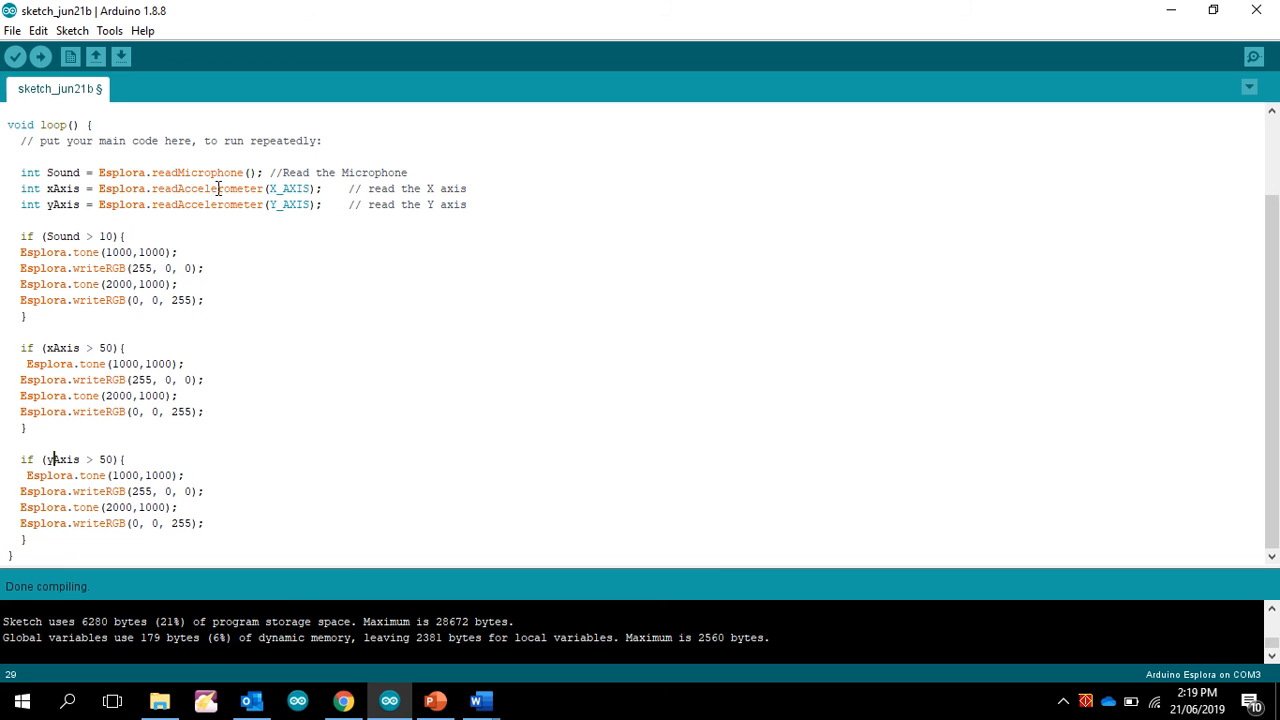
mouse_move(381, 410)
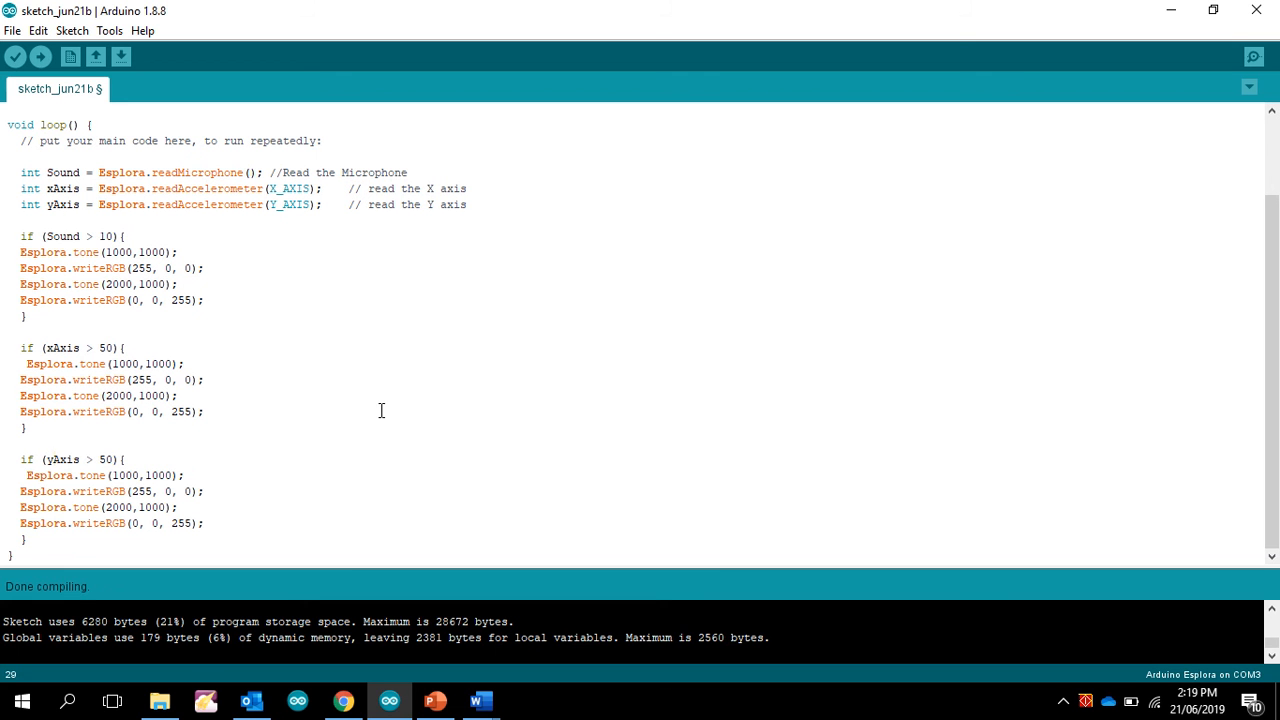
click(54, 459)
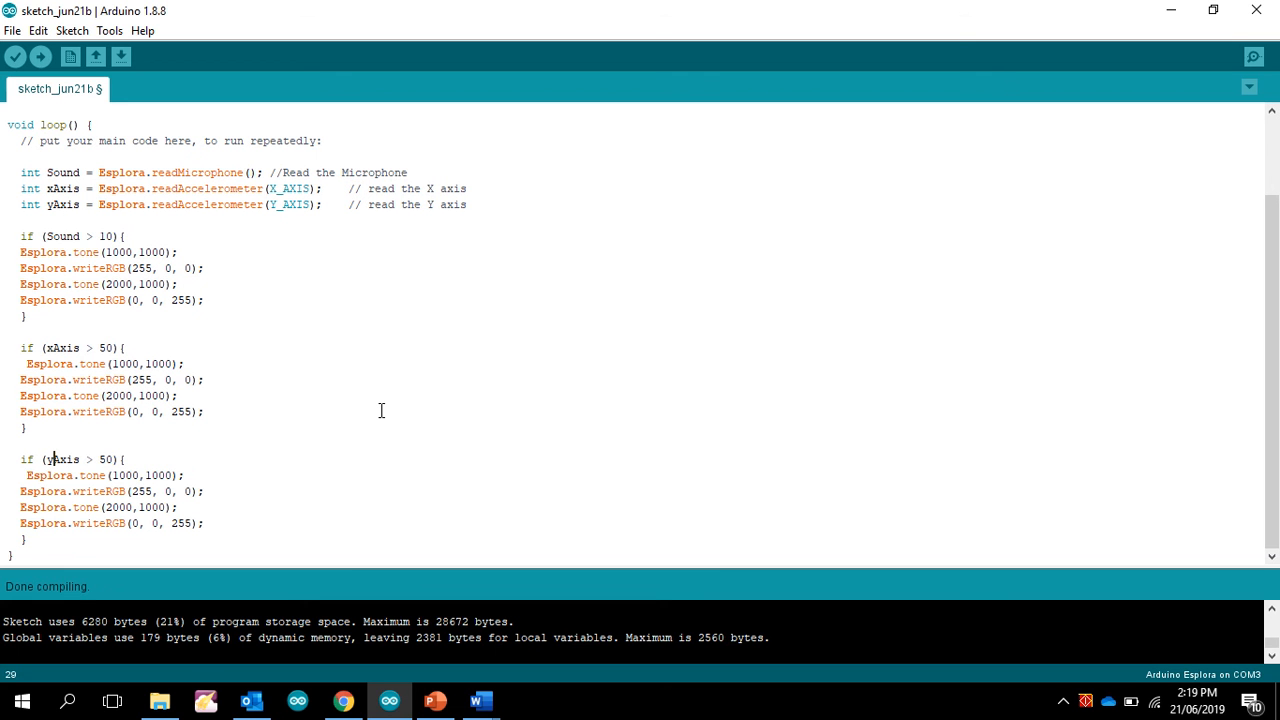